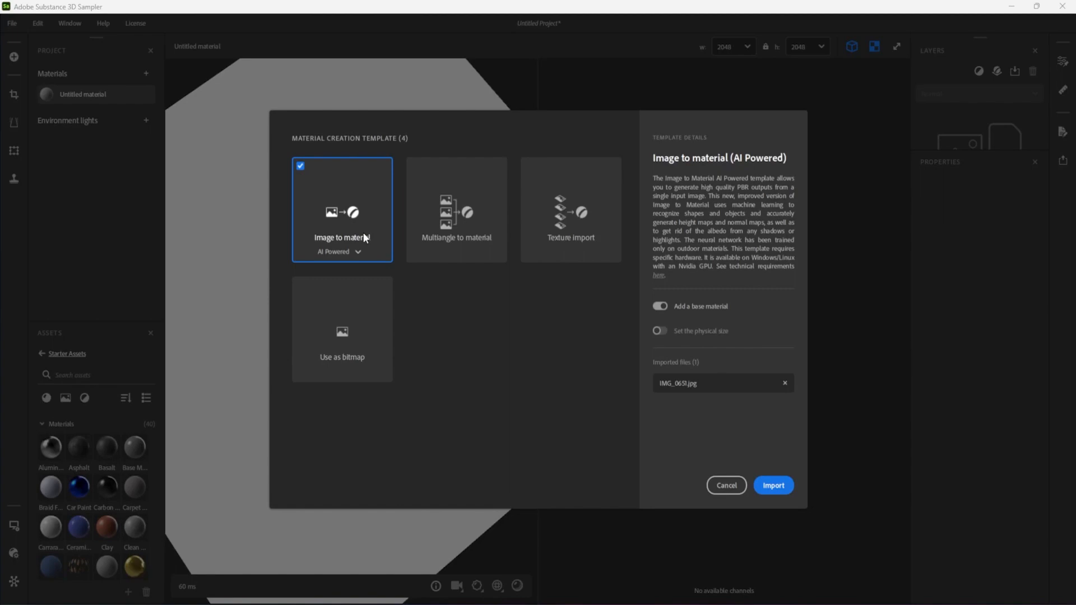
# Test warp fiber tension, width (back to 0.75) and offset sliders on the Cloth Weave layer
pyautogui.click(772, 486)
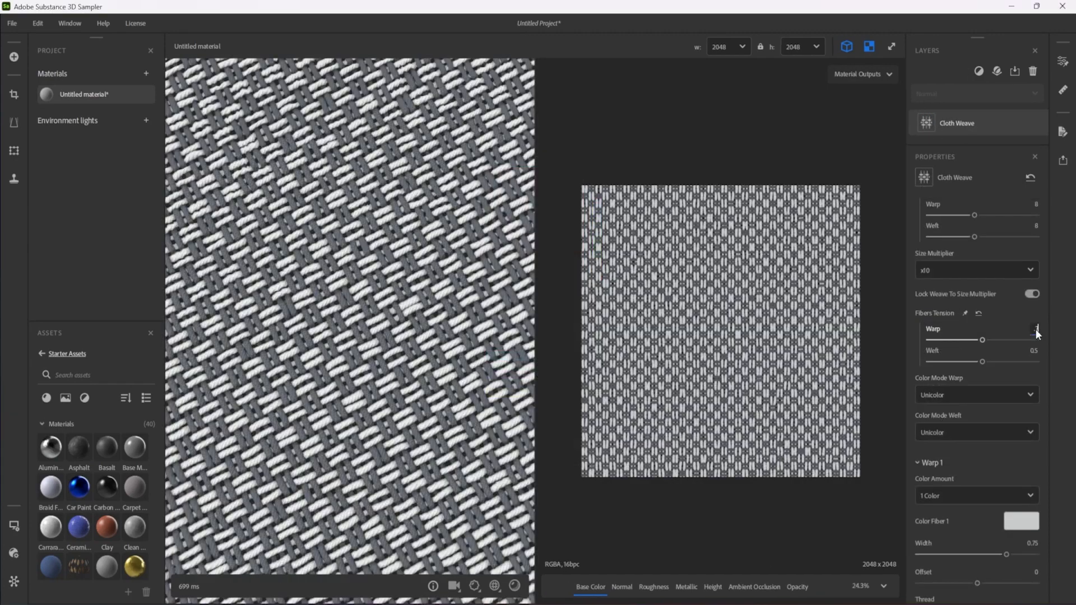
pyautogui.moveTo(1036, 335); pyautogui.dragTo(1006, 339)
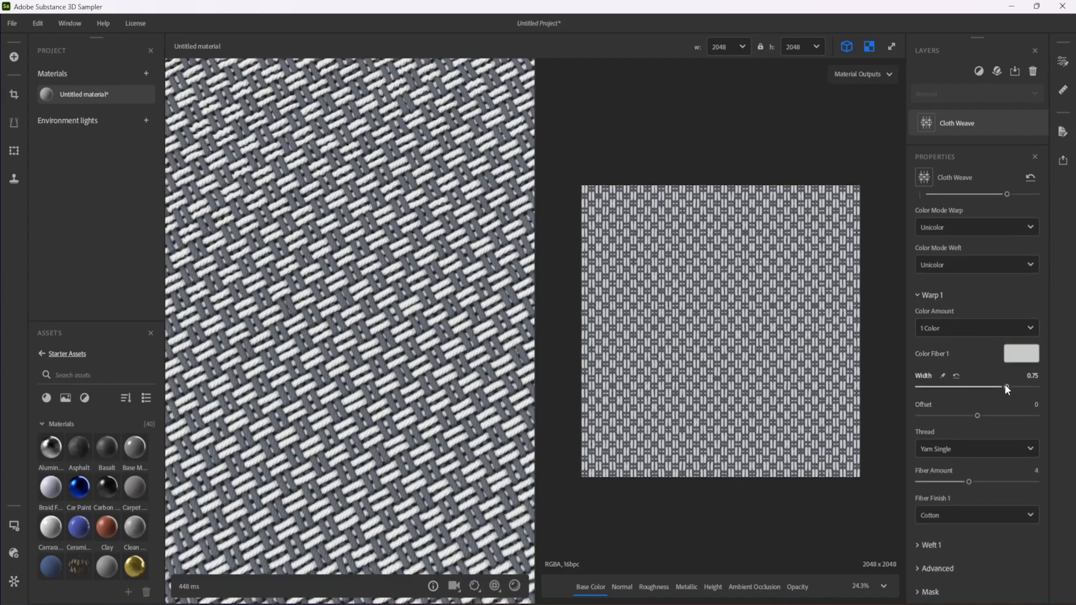
pyautogui.moveTo(1002, 387); pyautogui.dragTo(1010, 386)
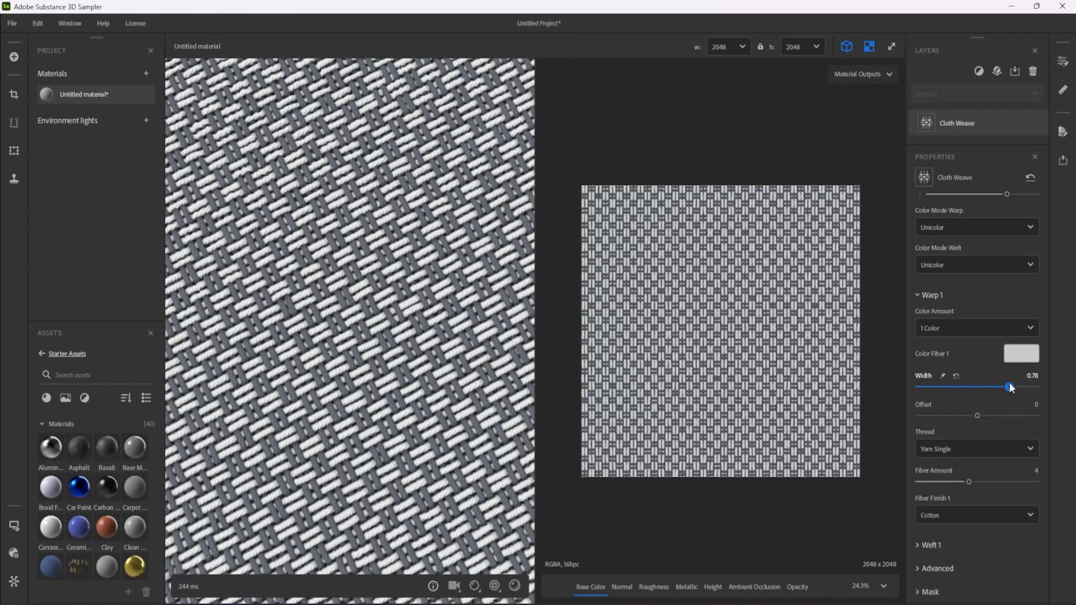
pyautogui.moveTo(1010, 387); pyautogui.dragTo(1006, 387)
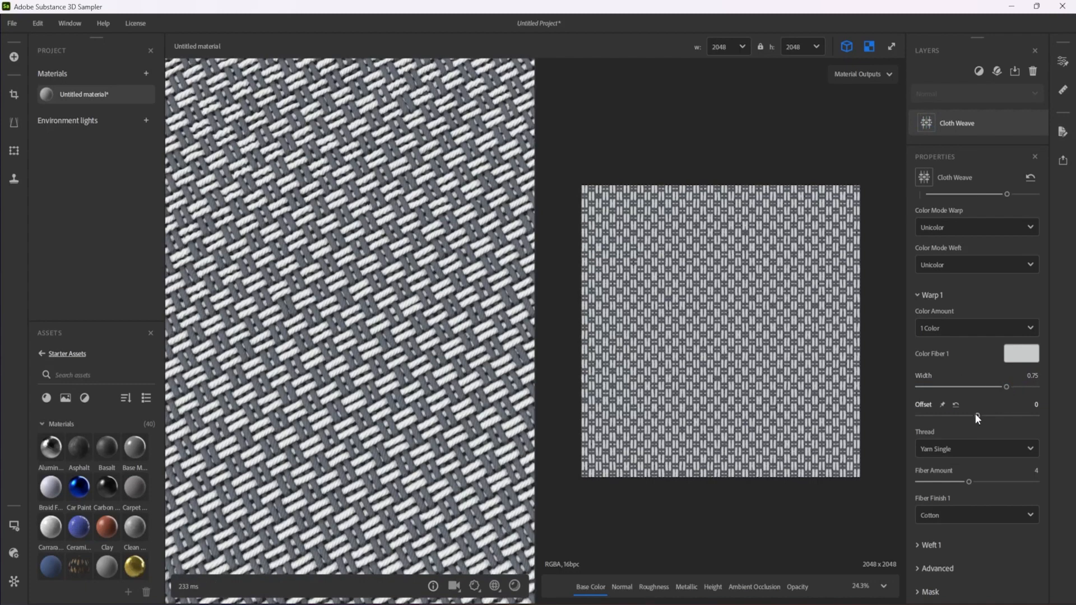
pyautogui.moveTo(1007, 414); pyautogui.dragTo(974, 414)
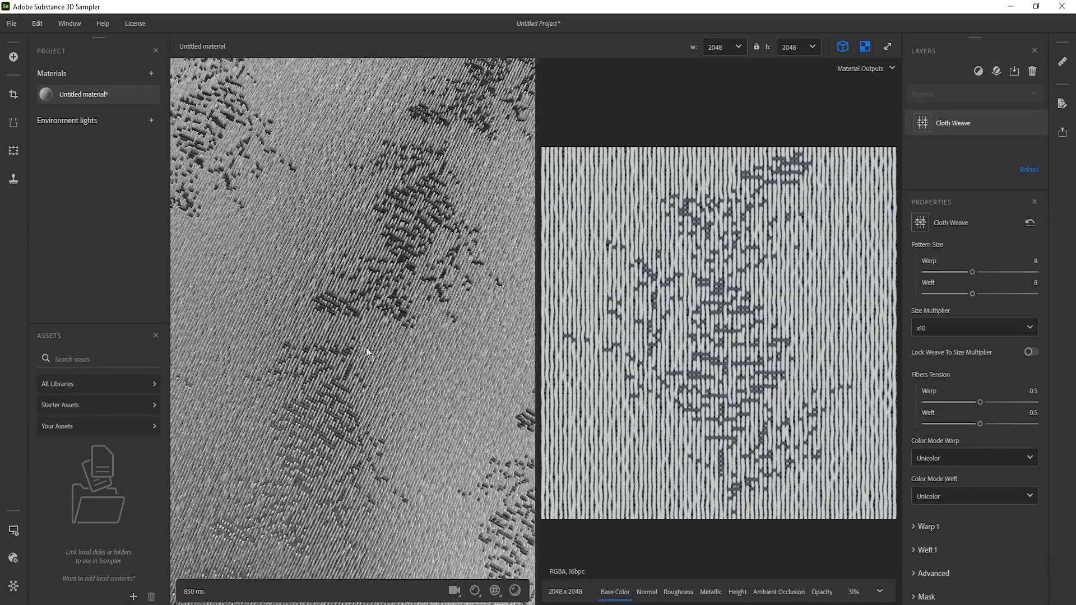
# Reopen the material creation templates for IMG_0651.jpg with Image to material (AI Powered) selected
pyautogui.click(973, 327)
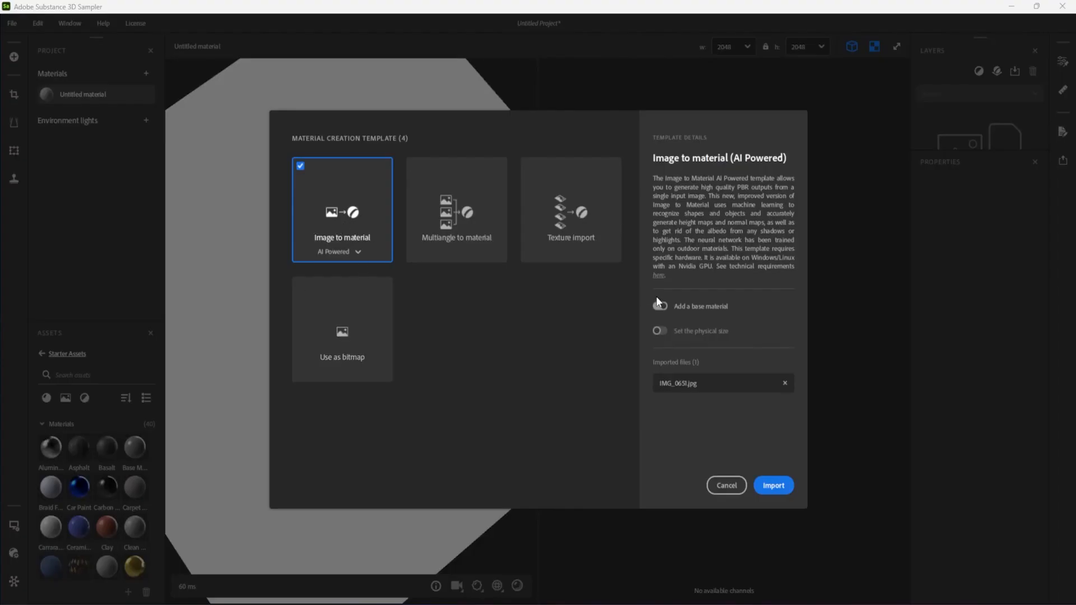
# Enable 'Set the physical size' and start the Manual measure tool on the photo
pyautogui.click(659, 330)
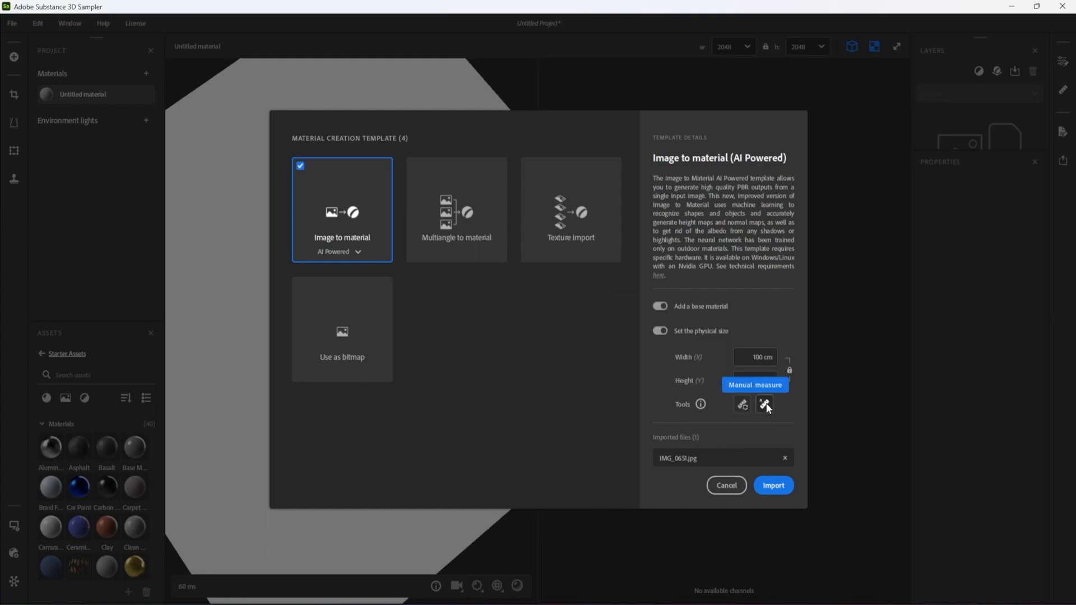
pyautogui.click(766, 404)
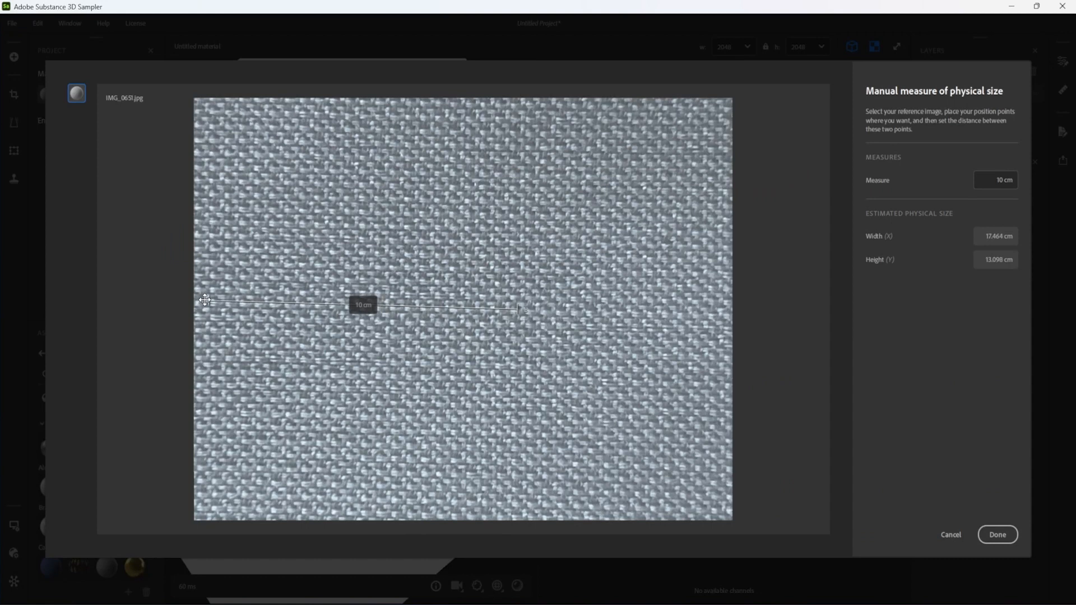
# Measure the photo's full width as 3 cm, yielding a physical size of 3.014 × 2.26 cm
pyautogui.moveTo(518, 312); pyautogui.dragTo(714, 314)
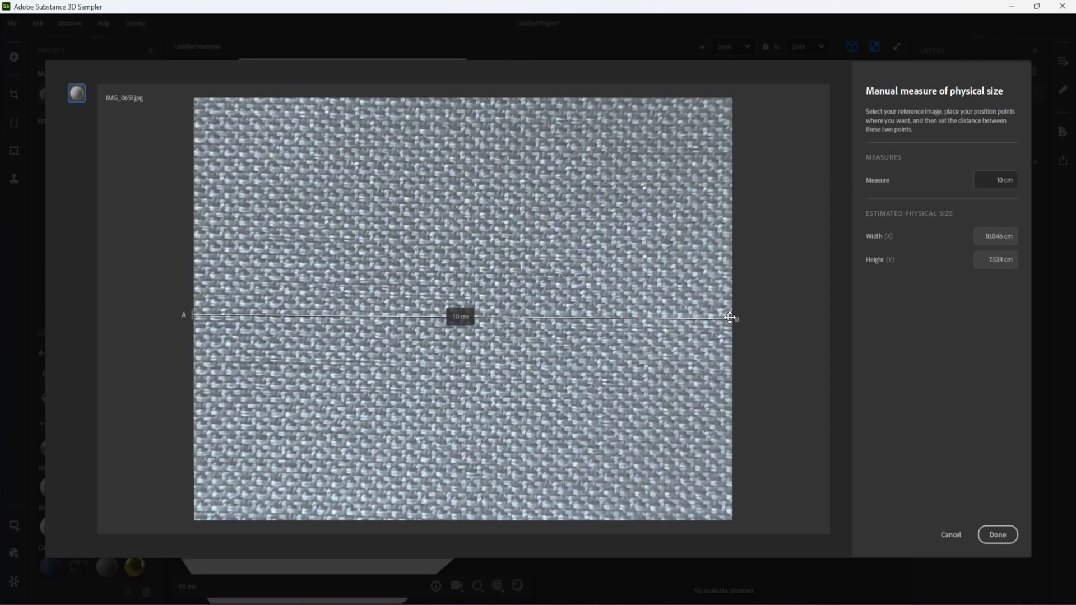
pyautogui.click(995, 179)
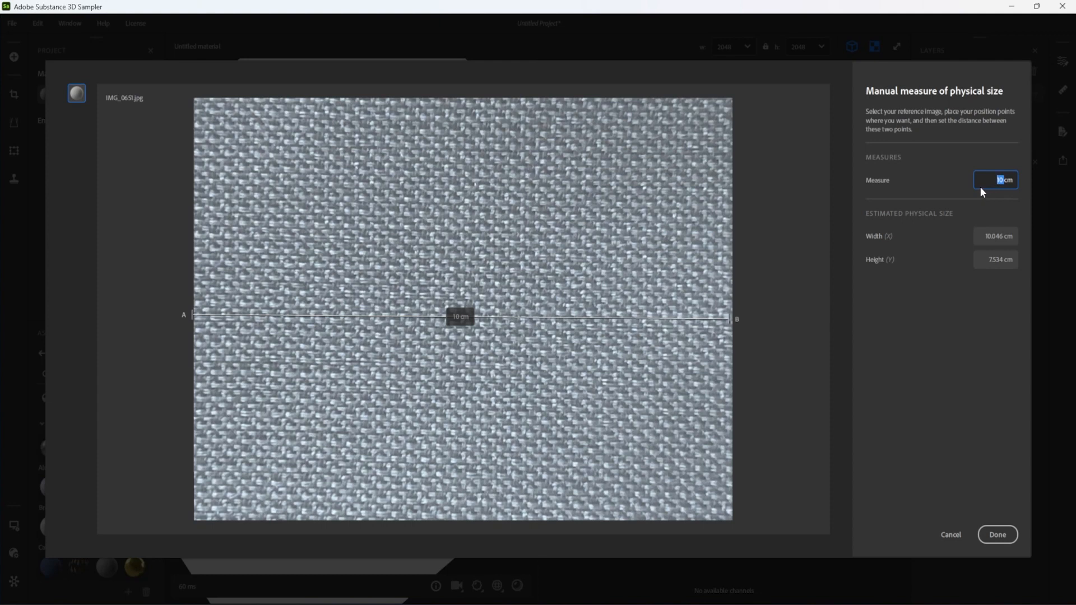
pyautogui.write('3')
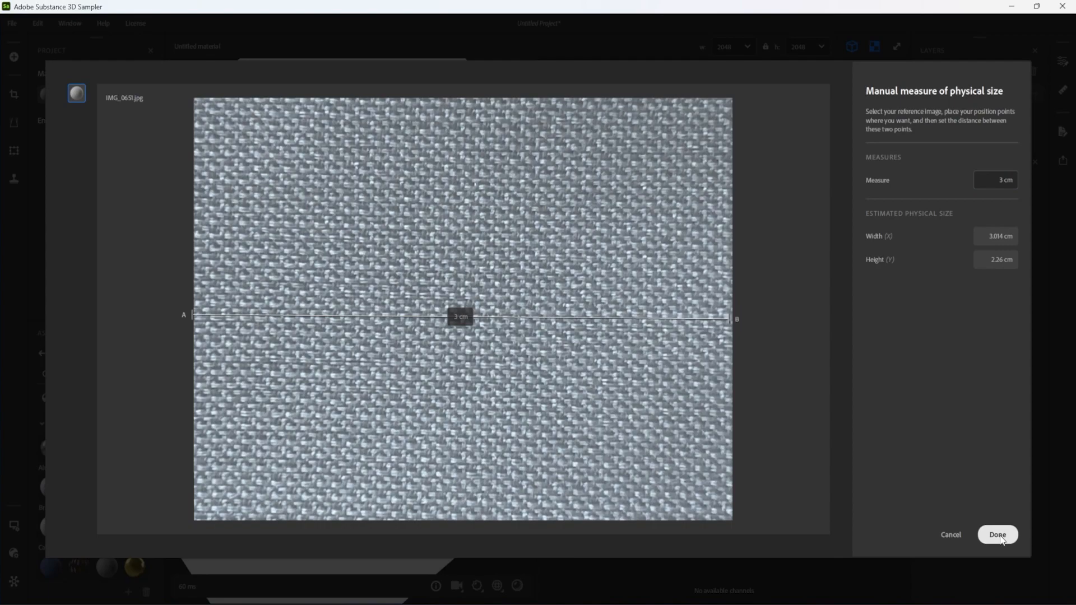
pyautogui.click(998, 535)
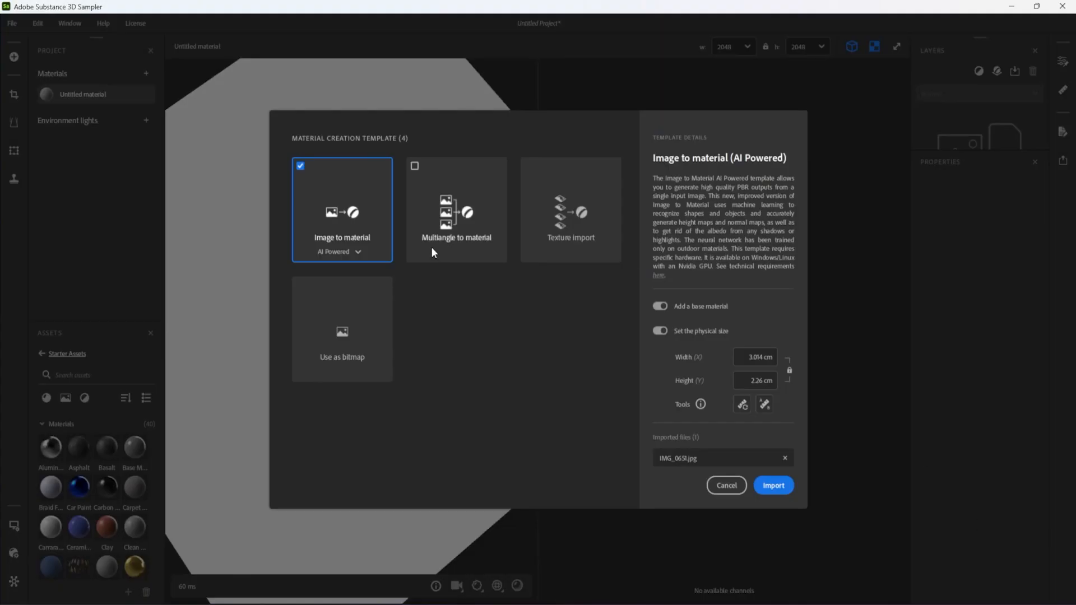
pyautogui.moveTo(725, 500)
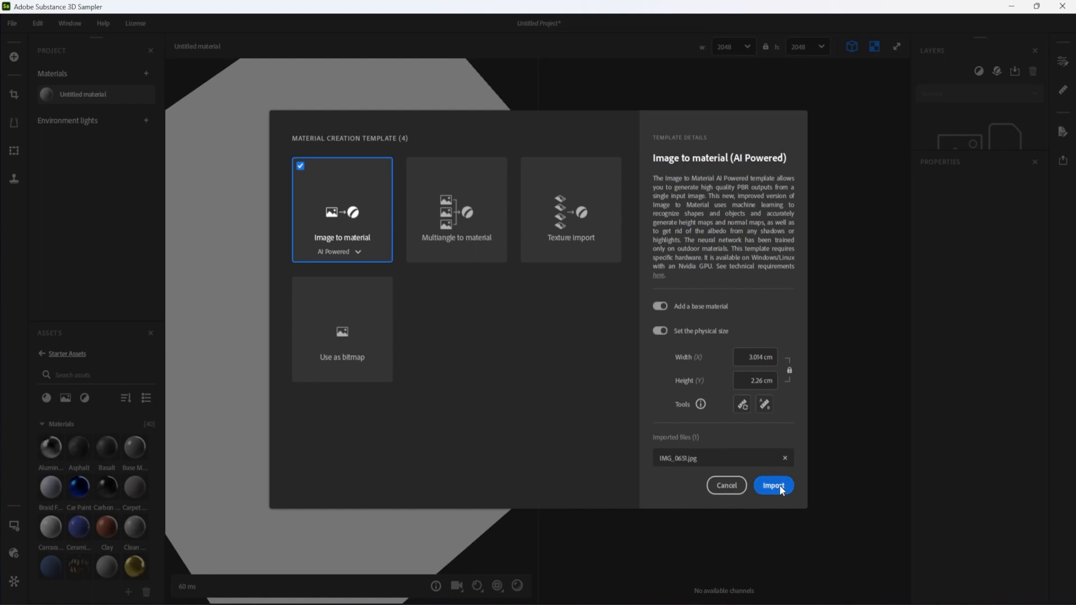
# Import the photo as an AI-powered image-to-material fabric sized 3.014 × 2.26 cm
pyautogui.click(772, 486)
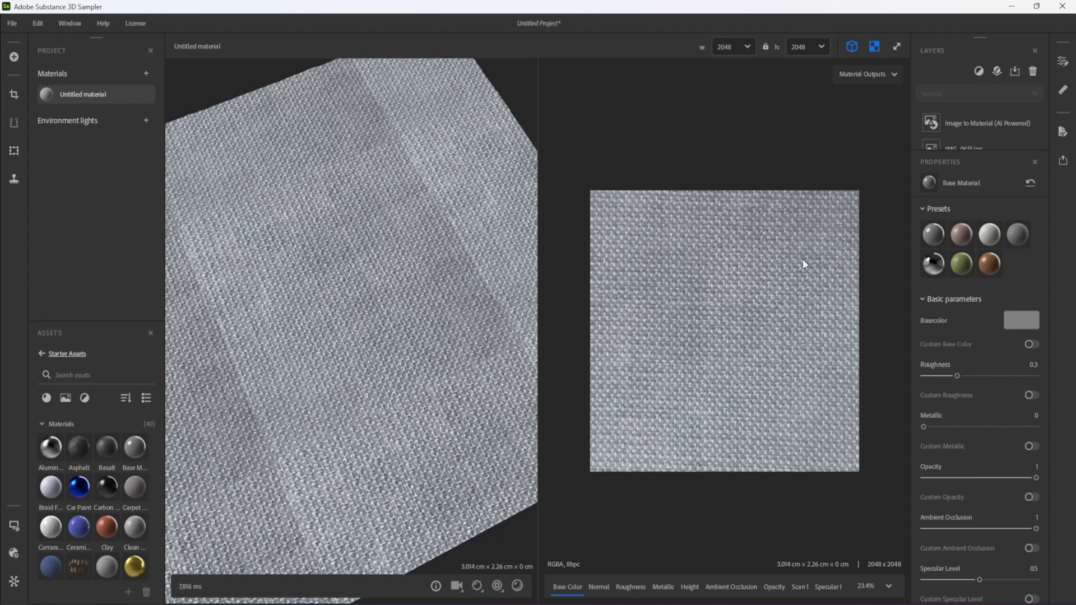
# Raise micro, medium and large details to full strength in the Image to Material layer
pyautogui.click(989, 122)
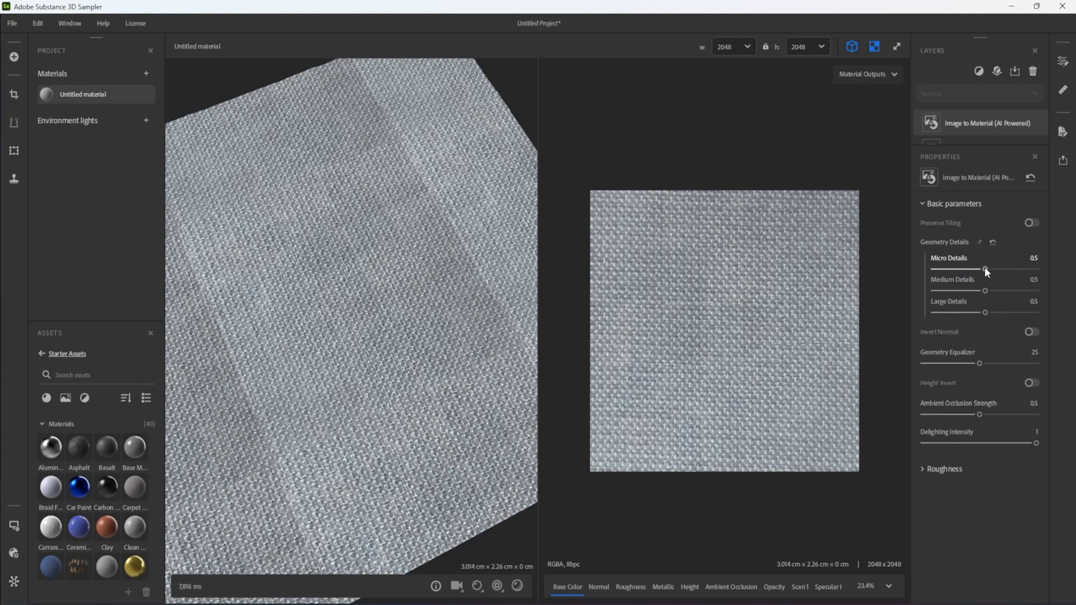
pyautogui.moveTo(984, 269); pyautogui.dragTo(1037, 269)
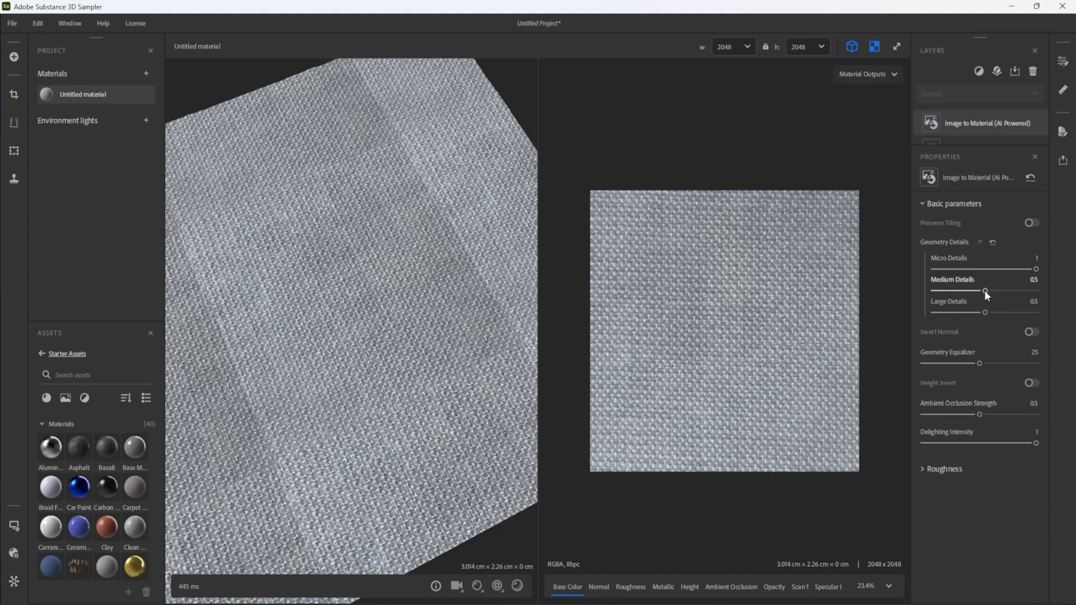
pyautogui.moveTo(983, 290); pyautogui.dragTo(1034, 289)
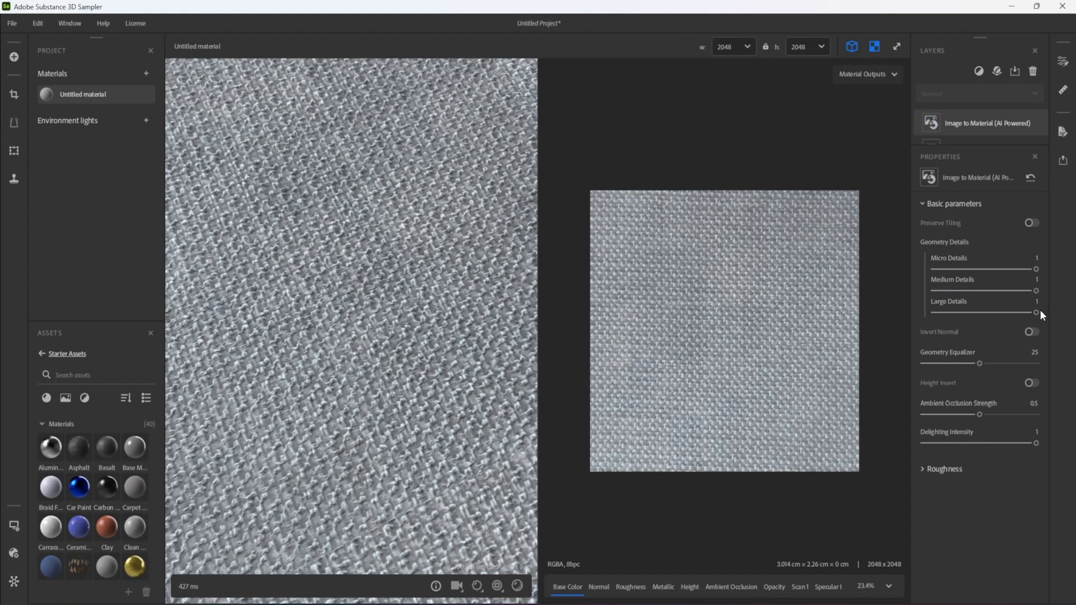
pyautogui.moveTo(979, 364); pyautogui.dragTo(984, 363)
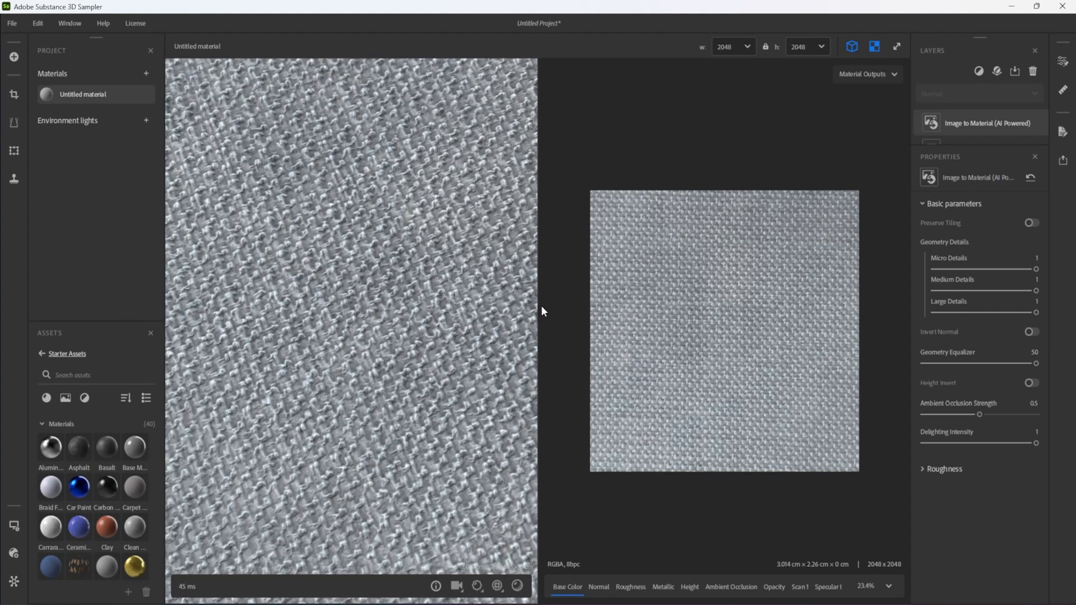
pyautogui.moveTo(690, 333)
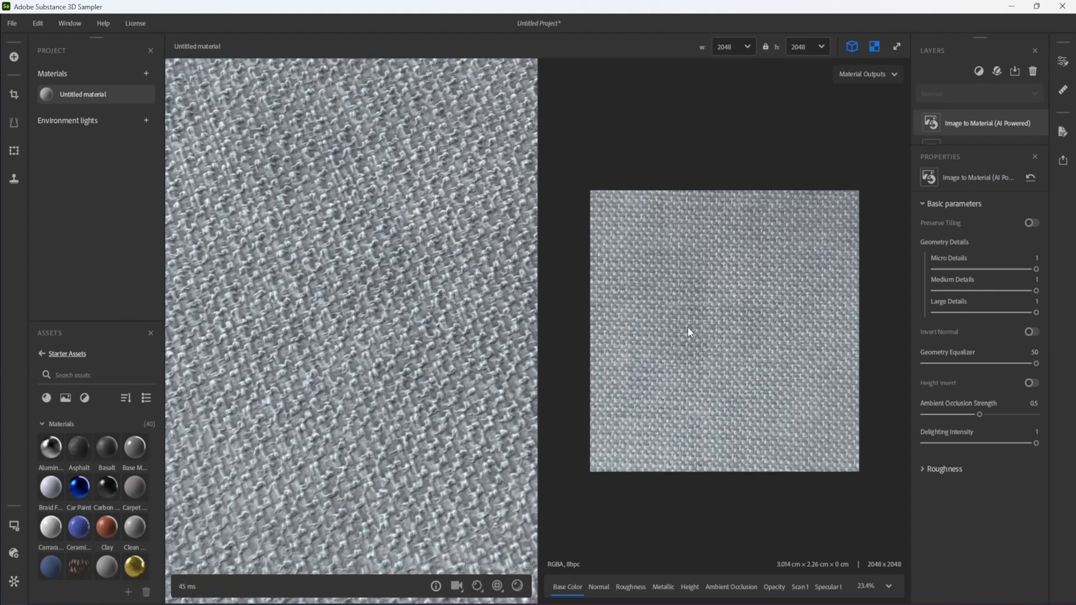
# Keep ambient occlusion at 0.5 and turn delighting intensity down to 0
pyautogui.moveTo(980, 414); pyautogui.dragTo(1030, 414)
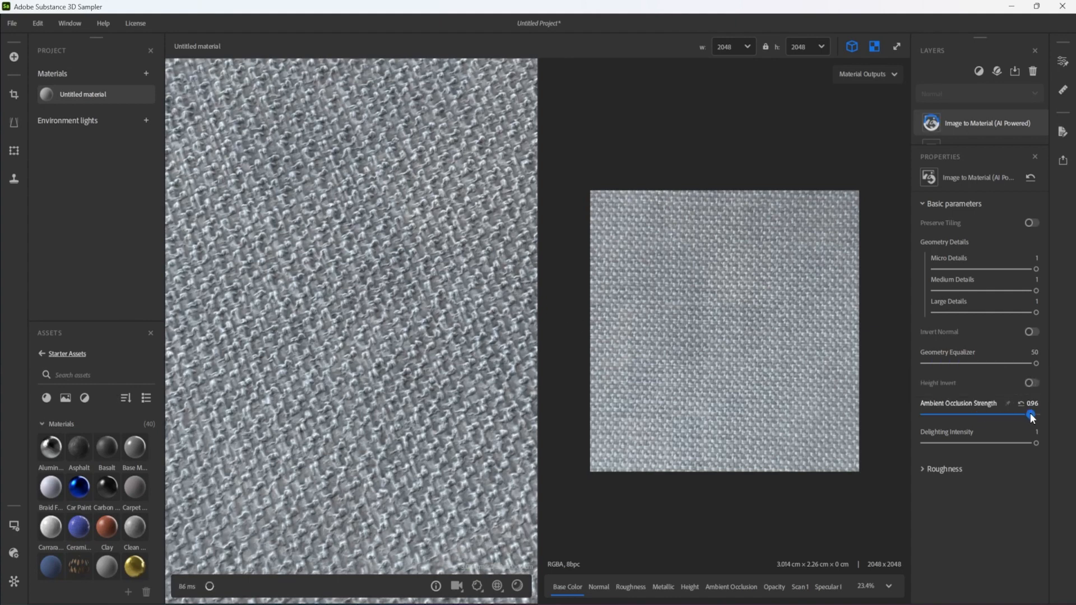
pyautogui.moveTo(1029, 413); pyautogui.dragTo(980, 414)
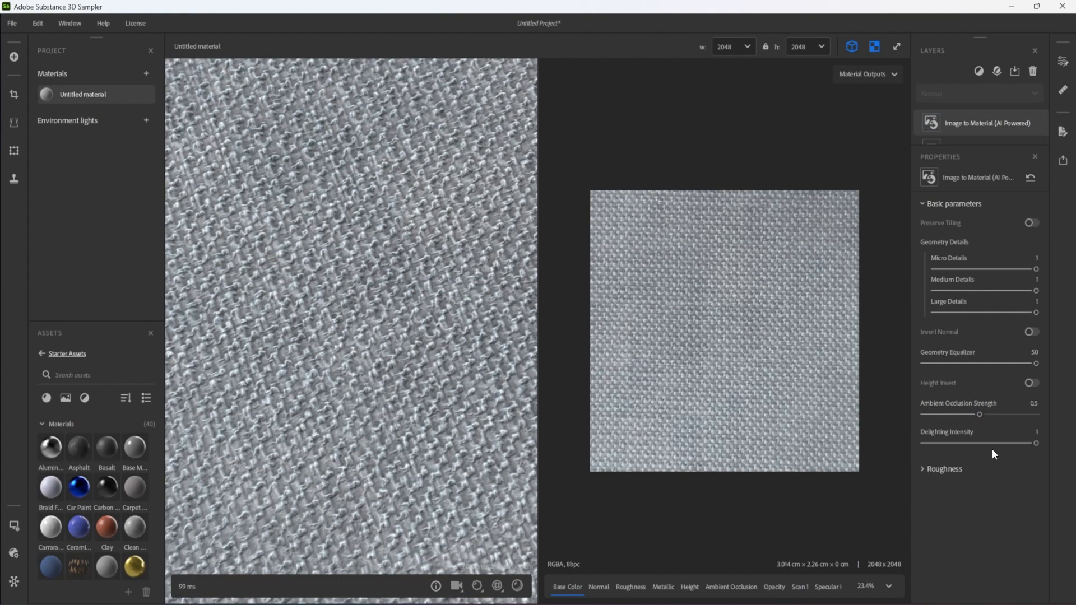
pyautogui.moveTo(1035, 443); pyautogui.dragTo(942, 443)
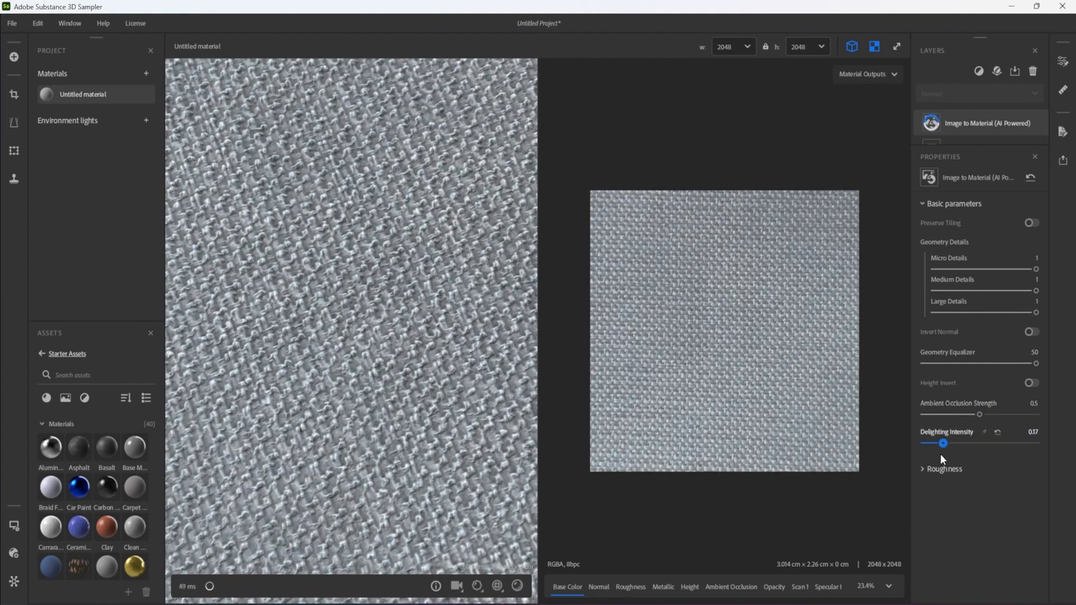
pyautogui.moveTo(943, 444); pyautogui.dragTo(924, 444)
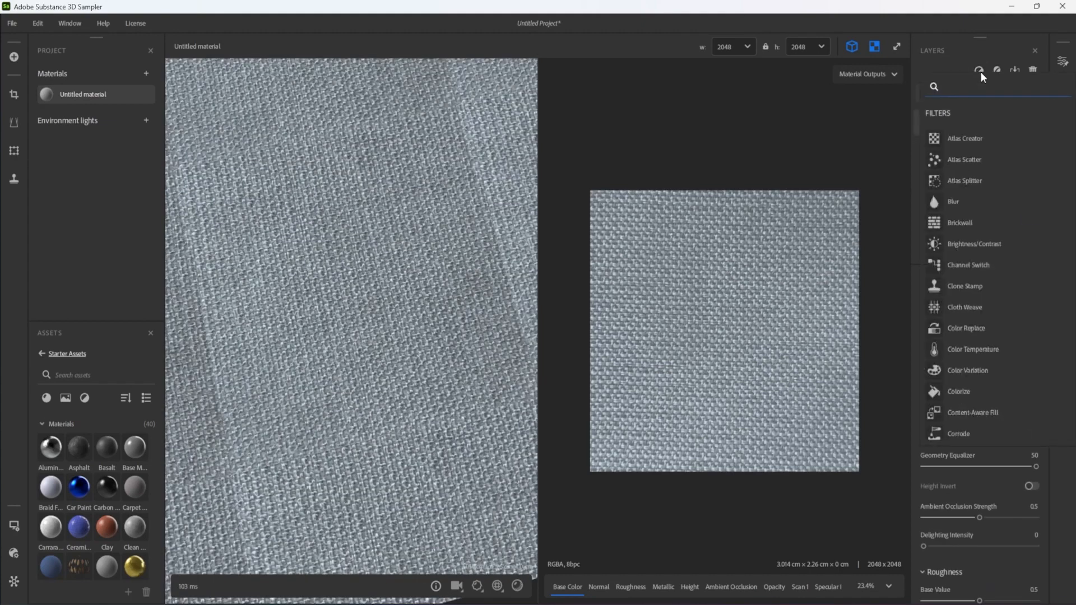
# Add a Normal/Height Adjustment with height range 0.29 and normal intensity about 0.62
pyautogui.write('norm')
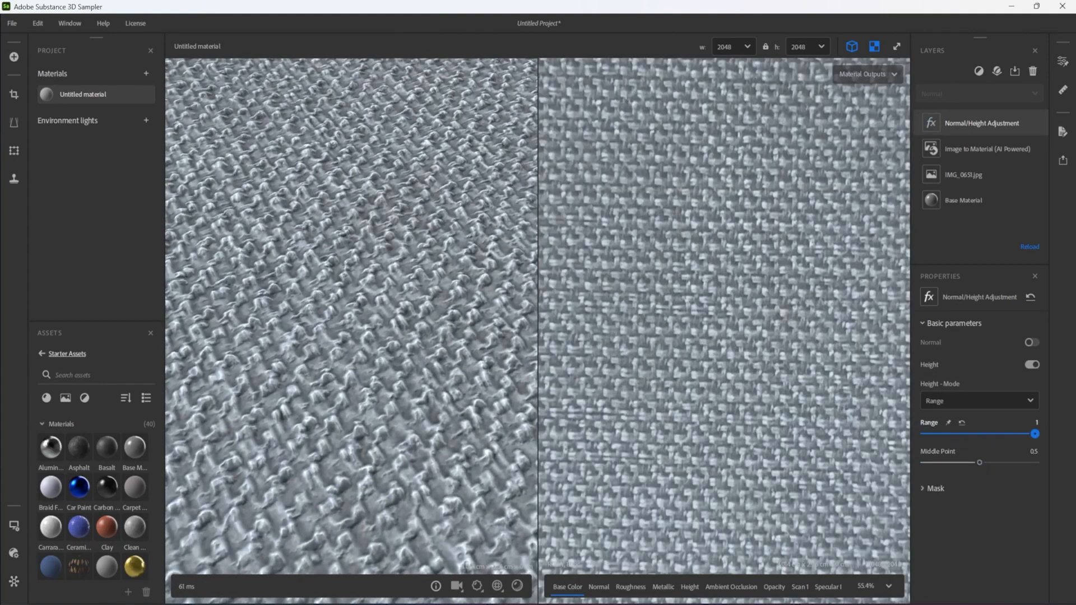
pyautogui.moveTo(1034, 434); pyautogui.dragTo(956, 434)
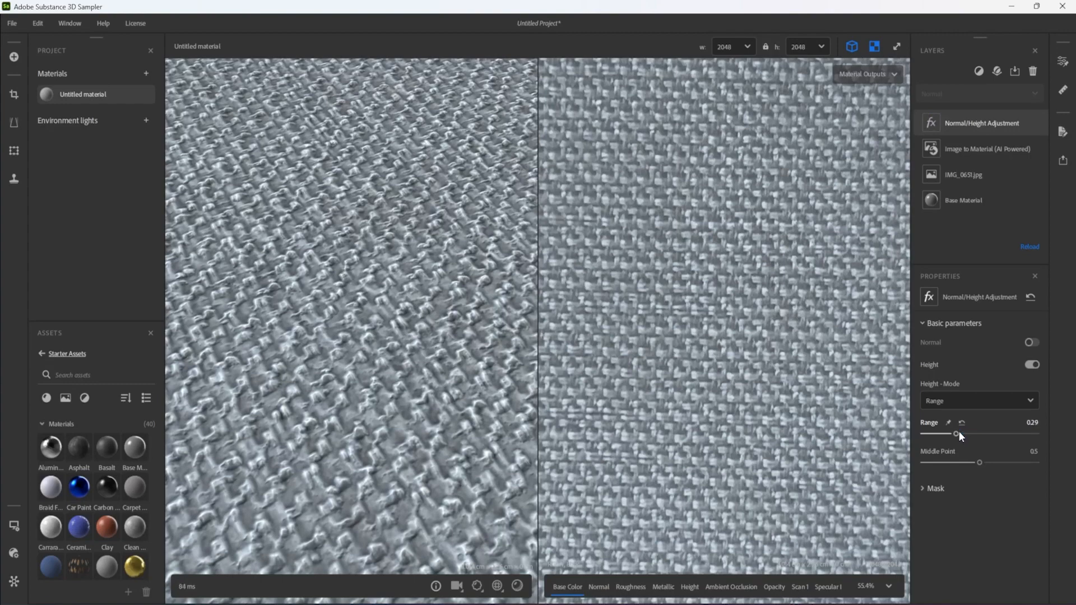
pyautogui.click(1032, 342)
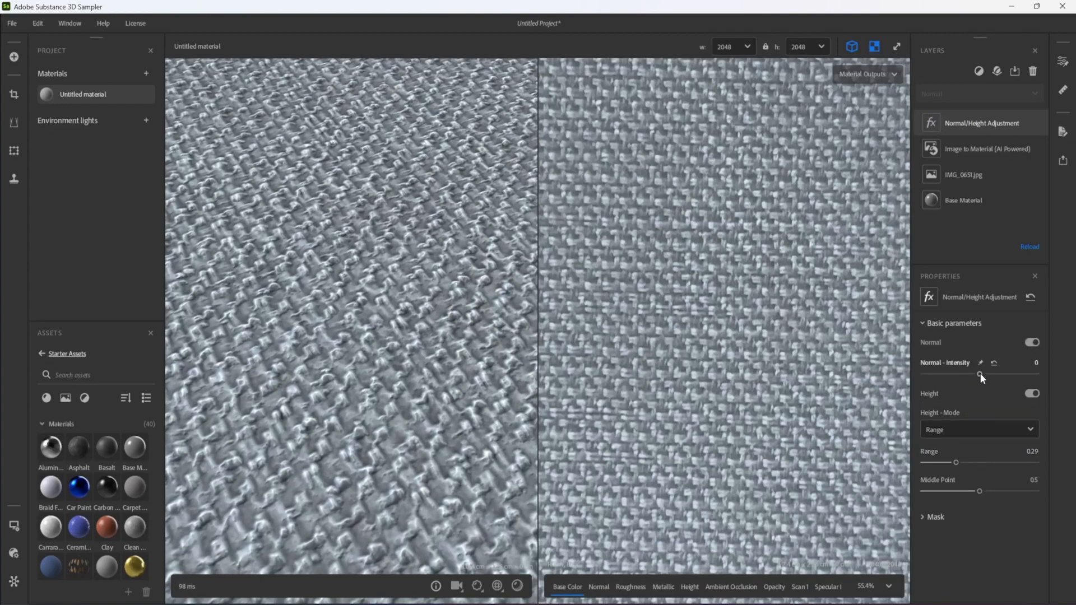
pyautogui.moveTo(956, 375); pyautogui.dragTo(1013, 374)
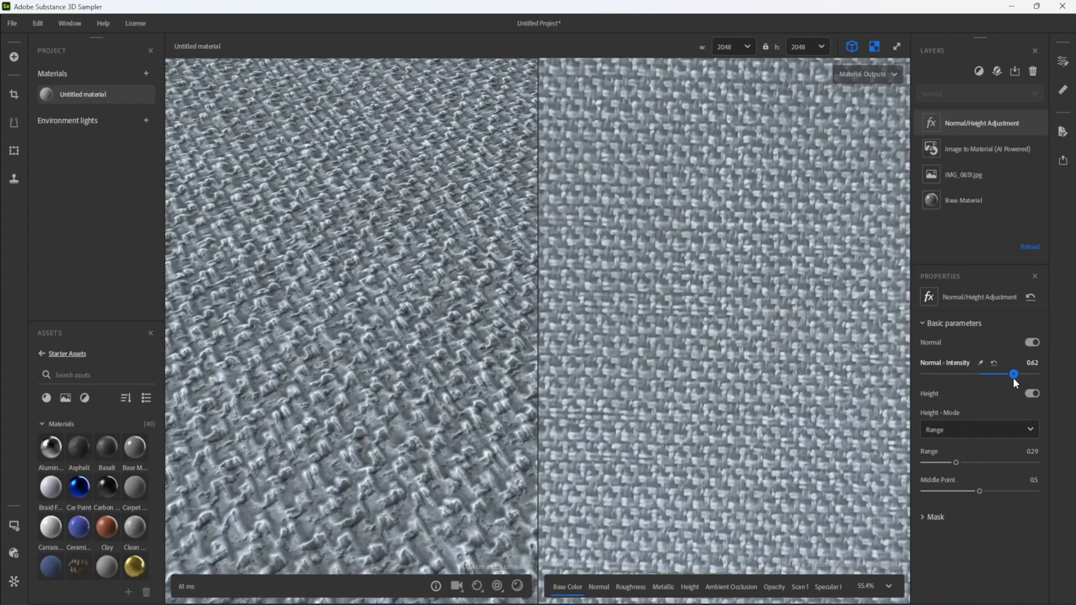
pyautogui.click(979, 71)
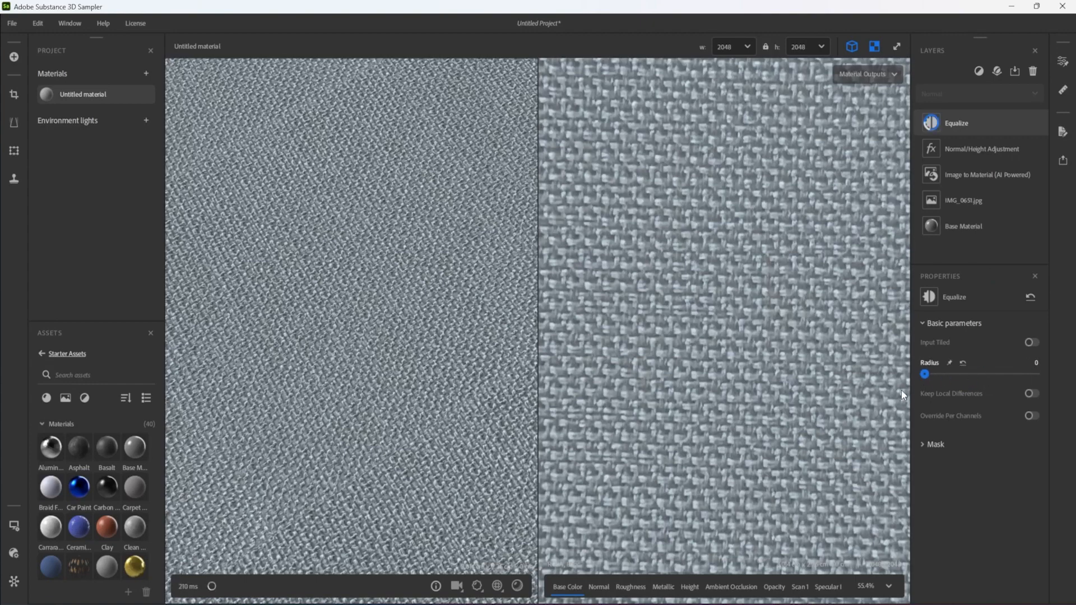
# Set the Equalize layer's radius to about 4.48 to even out the fabric shading
pyautogui.moveTo(925, 375); pyautogui.dragTo(941, 375)
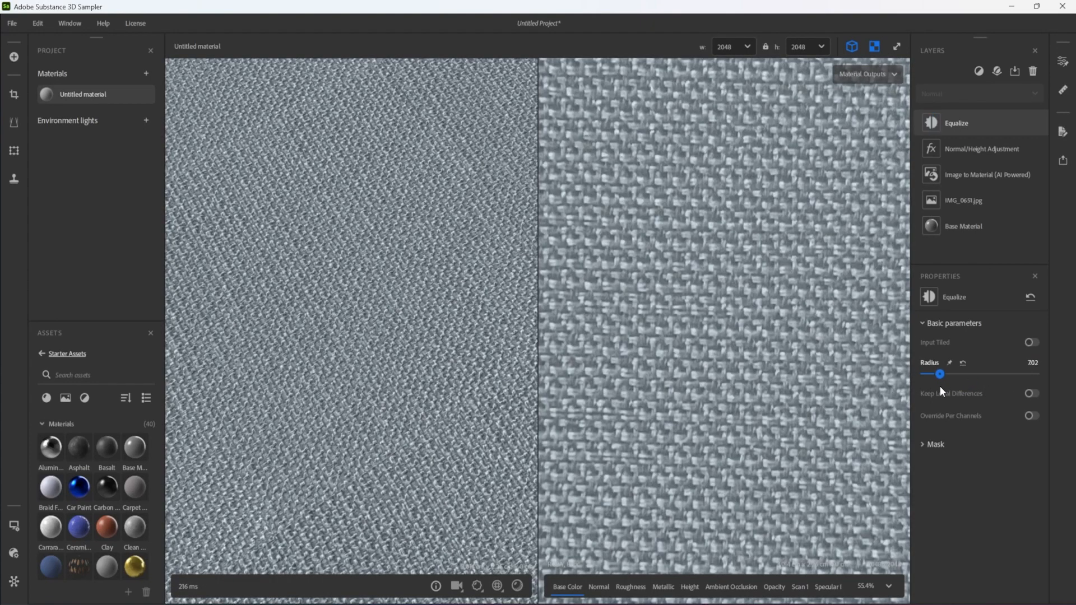
pyautogui.moveTo(941, 374); pyautogui.dragTo(933, 375)
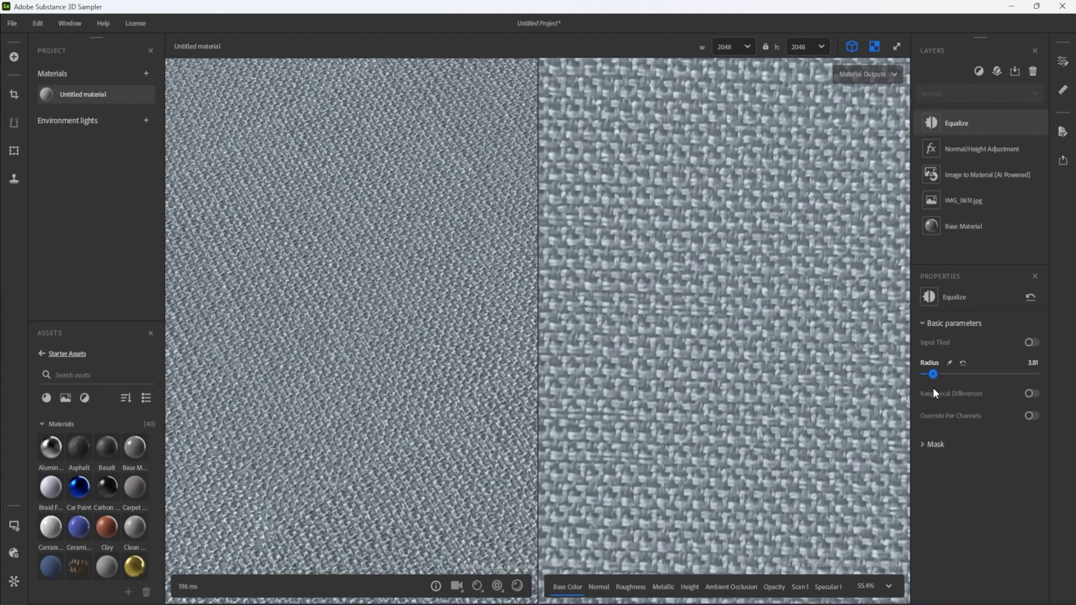
pyautogui.moveTo(933, 375); pyautogui.dragTo(935, 374)
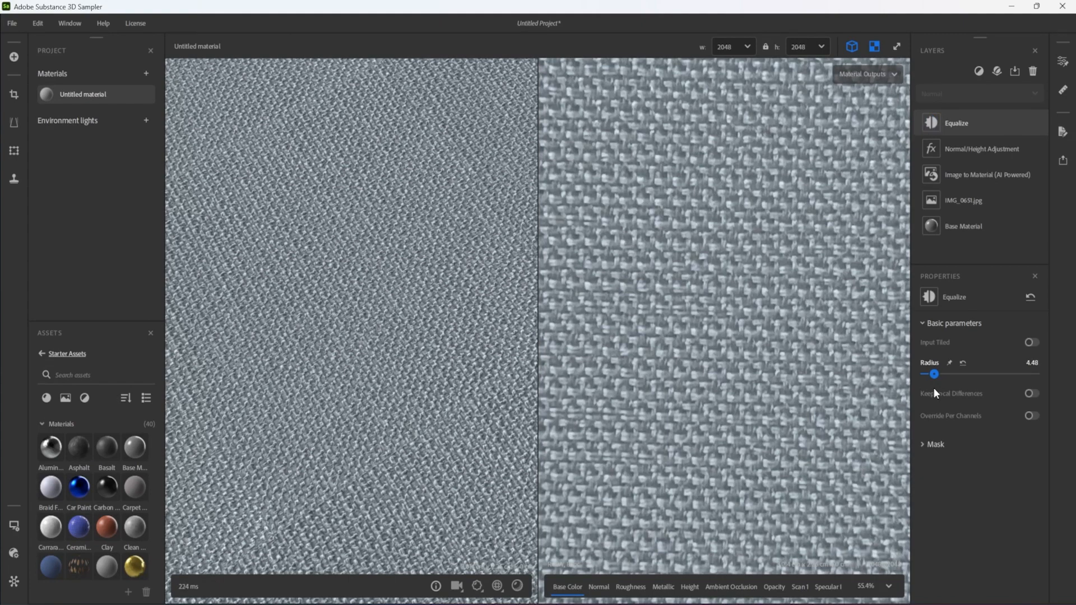
pyautogui.moveTo(934, 375); pyautogui.dragTo(930, 374)
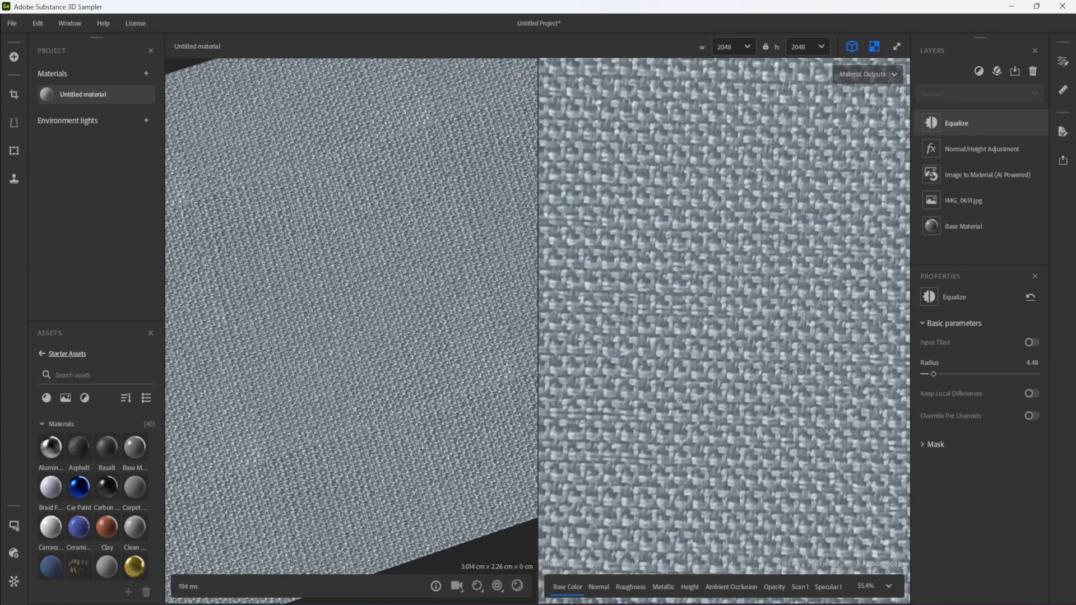
pyautogui.click(13, 524)
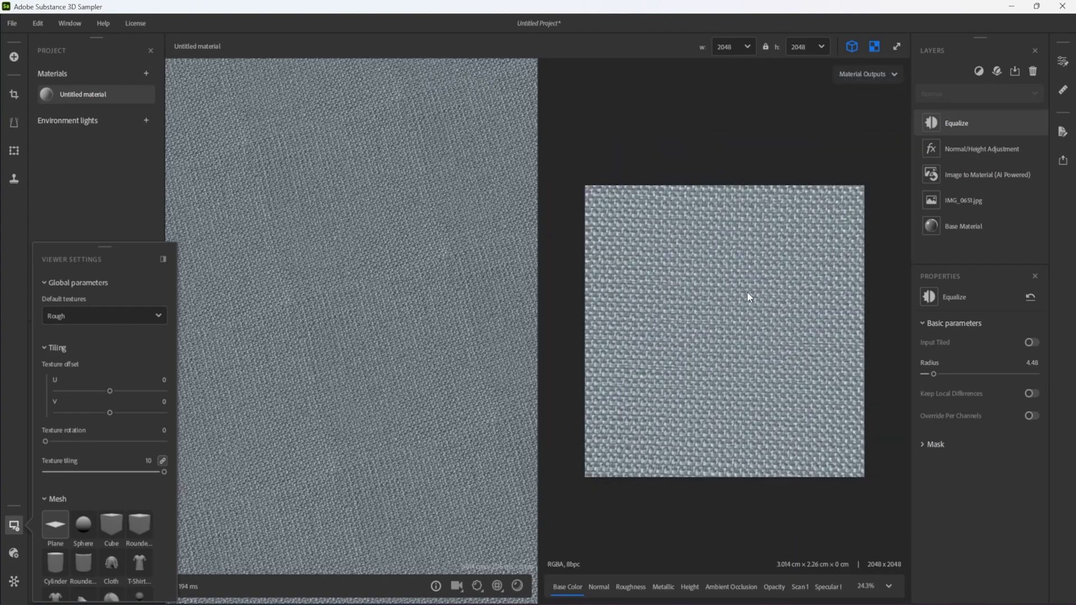
# Add a Tiling filter to the material and expand its edge detection settings
pyautogui.write('til')
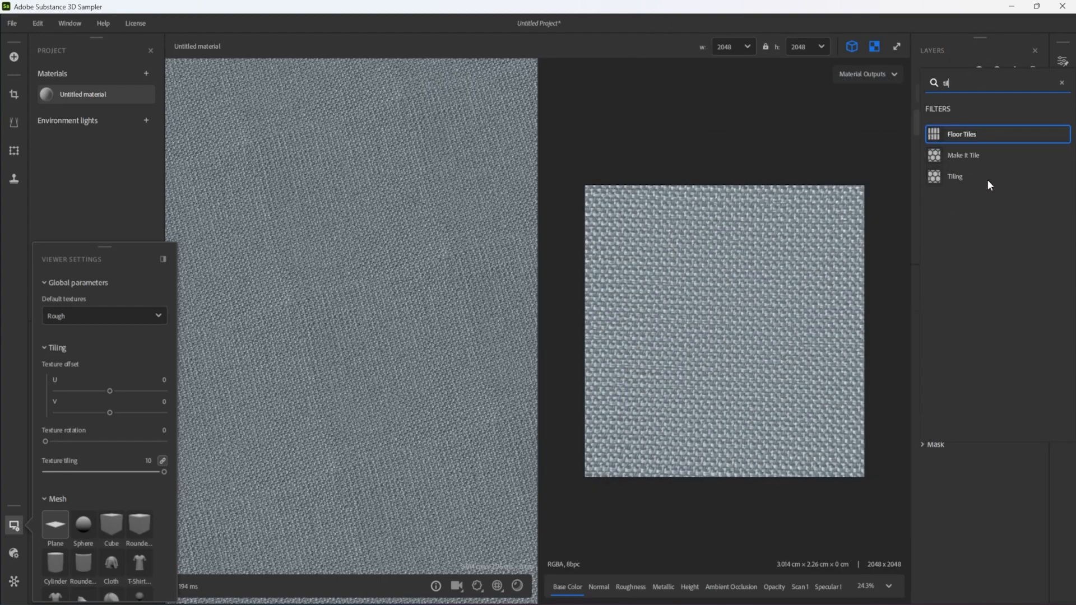
pyautogui.click(956, 176)
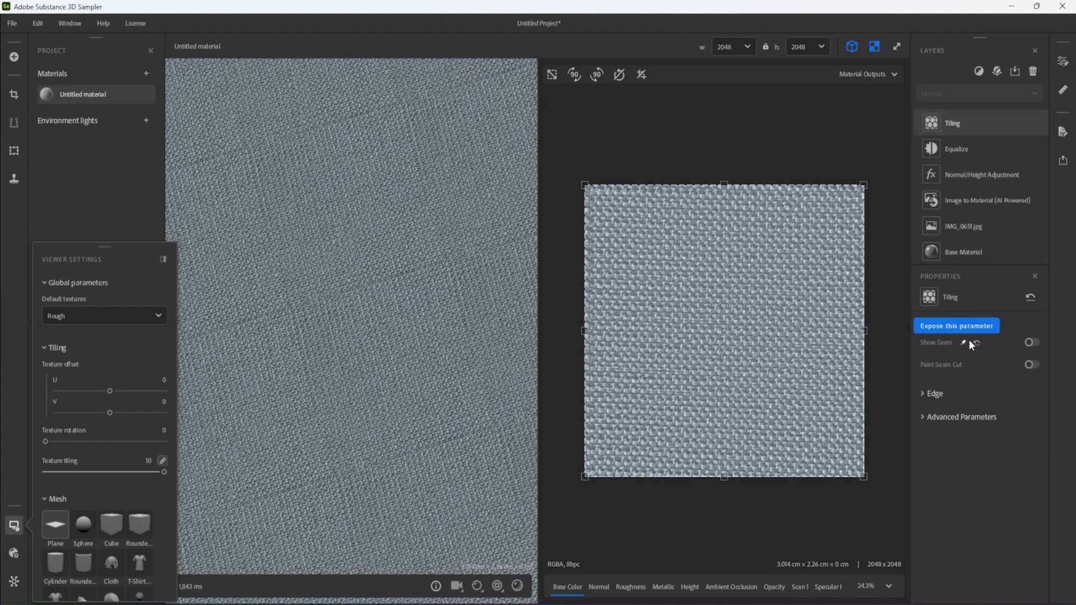
pyautogui.click(955, 325)
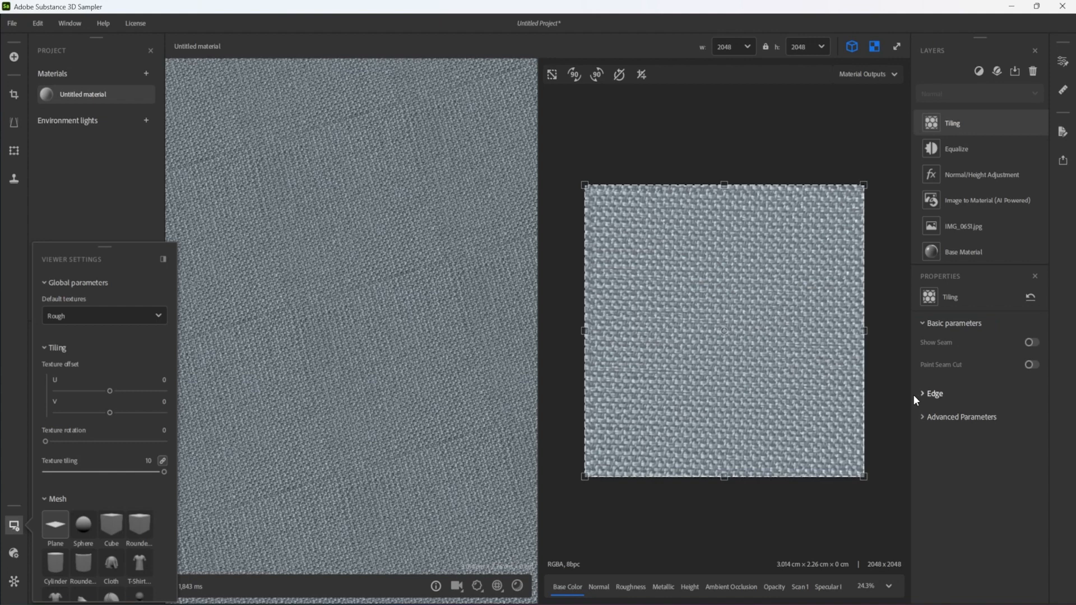
pyautogui.click(934, 393)
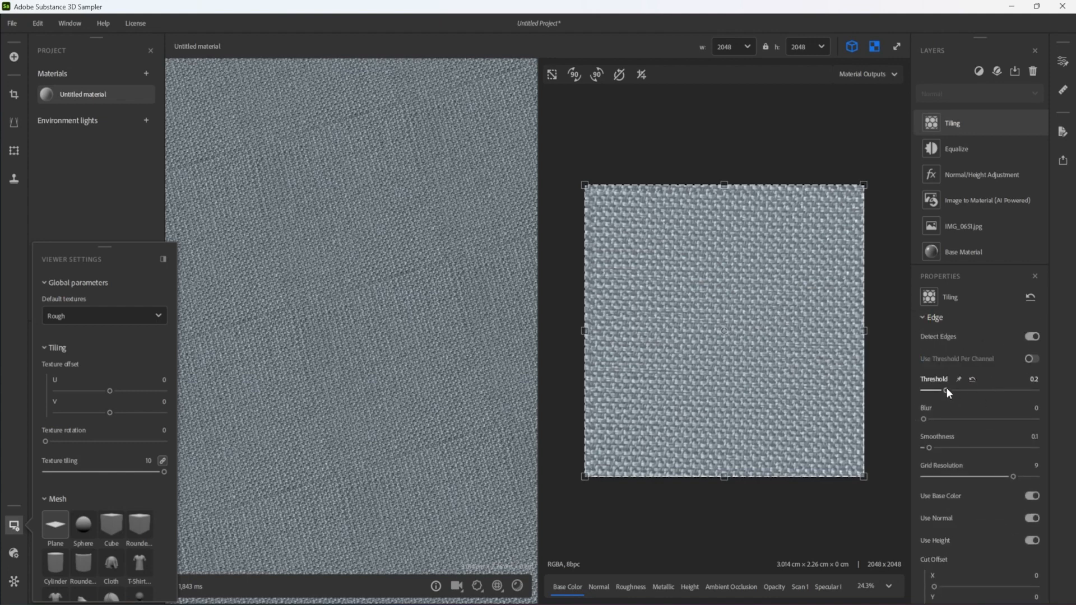
# Set the Tiling edge threshold to 0.43 and edge blur to 1.36
pyautogui.moveTo(946, 390); pyautogui.dragTo(964, 390)
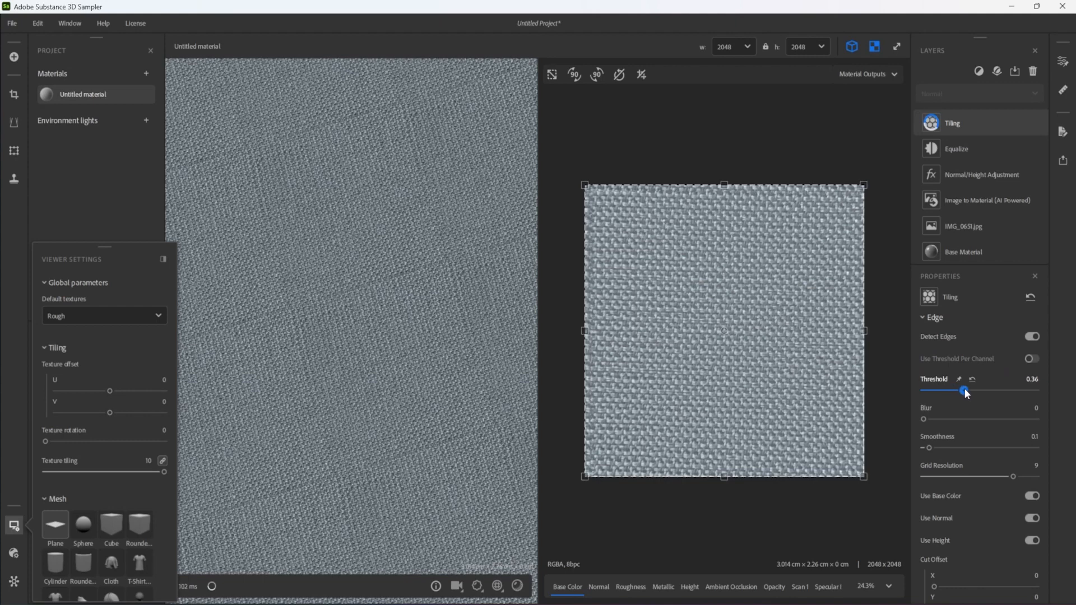
pyautogui.moveTo(963, 392); pyautogui.dragTo(973, 393)
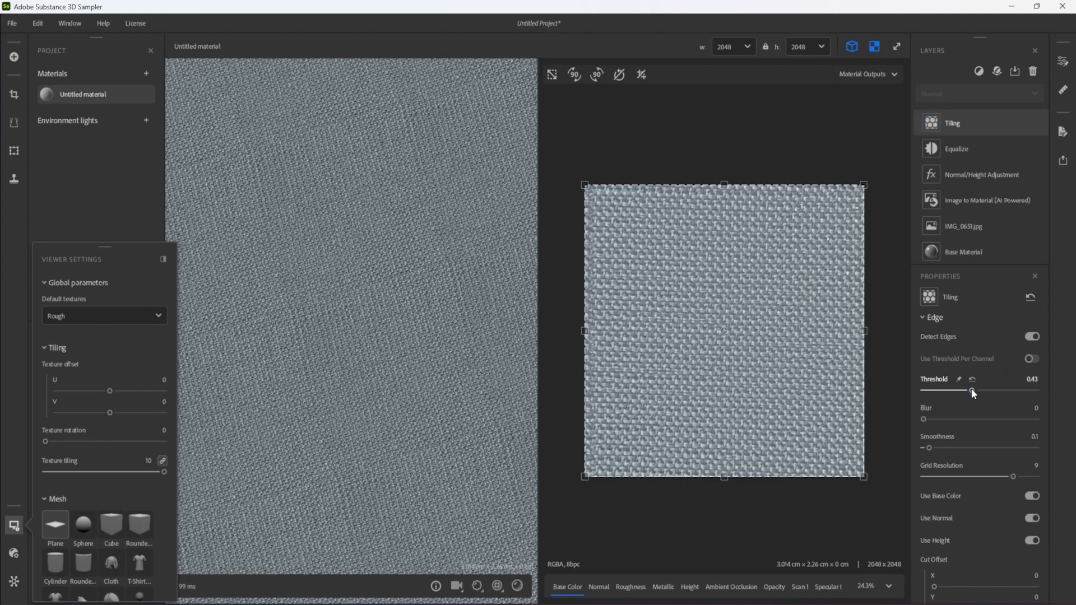
pyautogui.moveTo(925, 418); pyautogui.dragTo(999, 418)
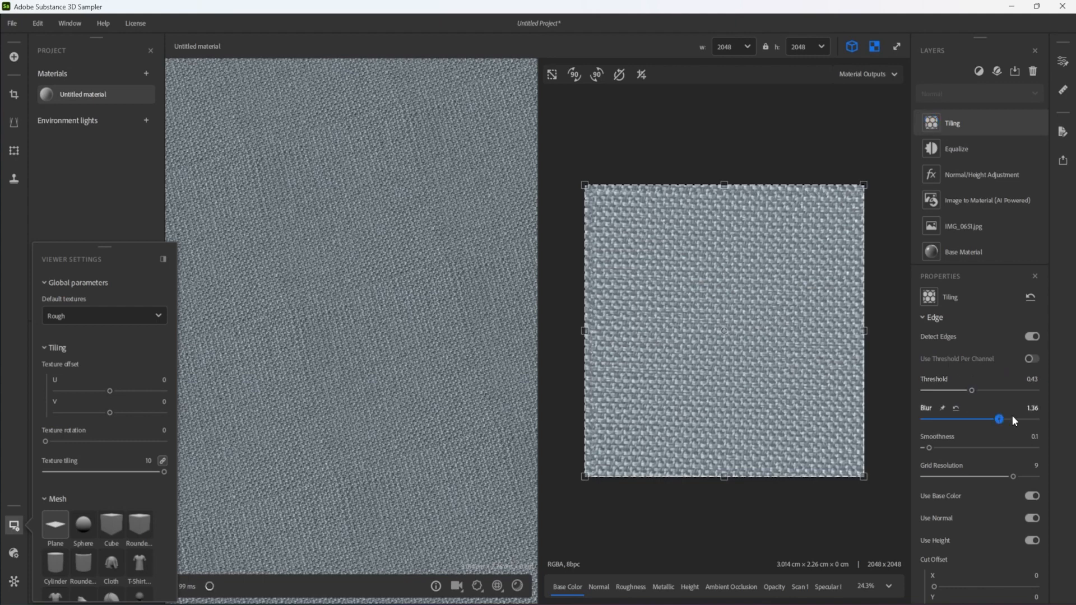
pyautogui.moveTo(999, 419); pyautogui.dragTo(1036, 420)
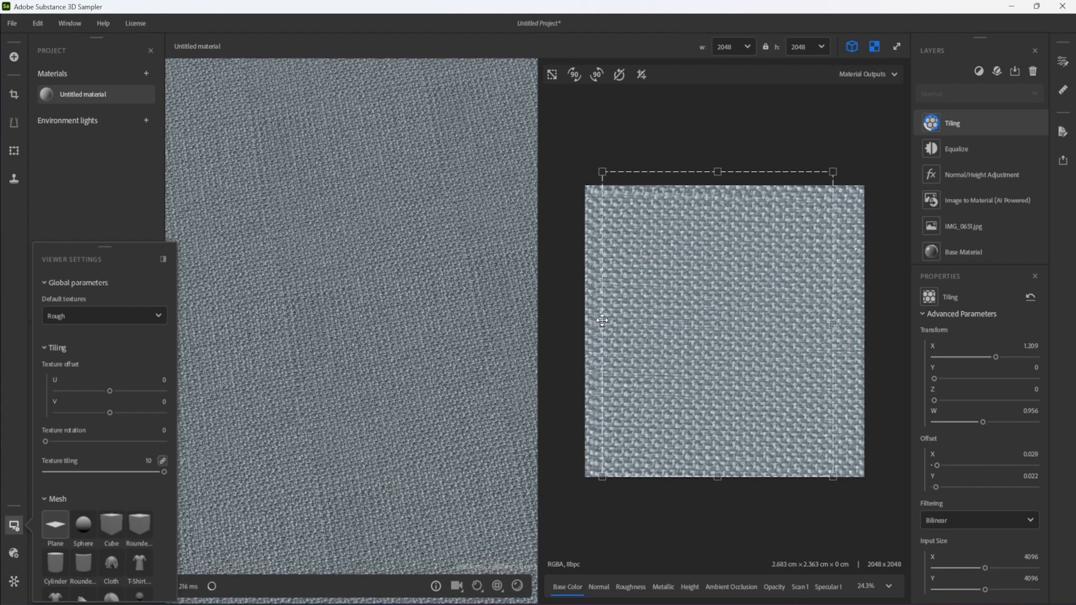
# Search the filters for Colorize to add it above the Tiling layer
pyautogui.write('colo')
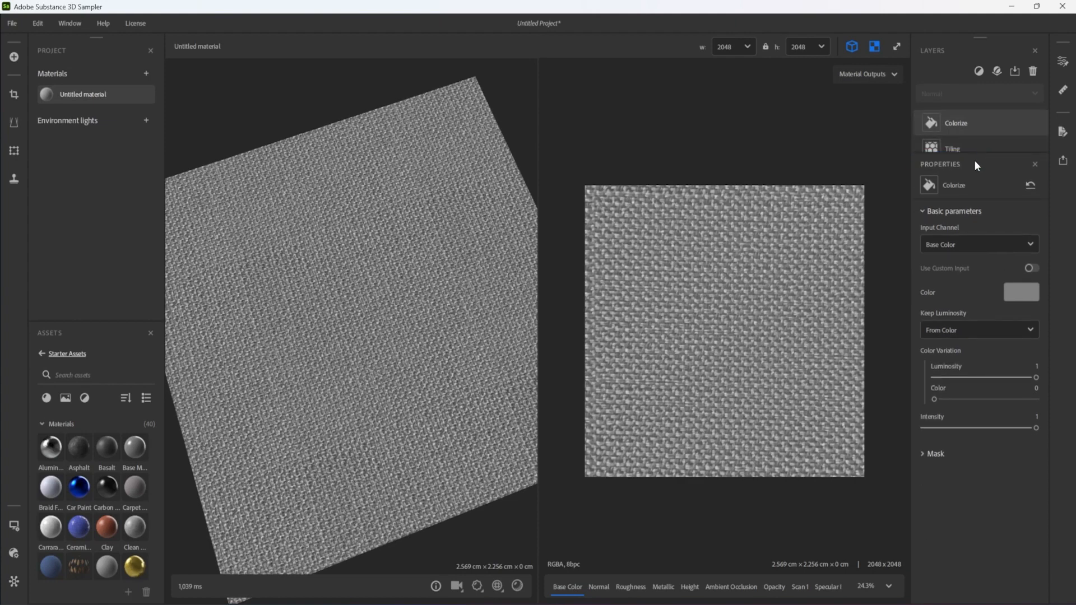
# Expose the Colorize layer's Color and Color Variation as material parameters
pyautogui.click(1020, 291)
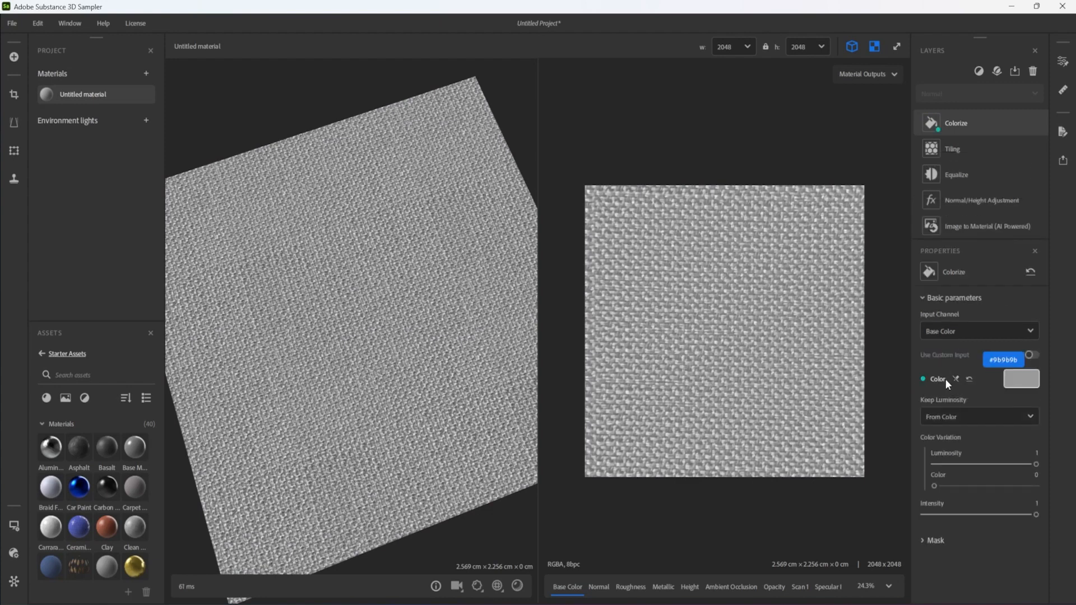
pyautogui.click(1031, 356)
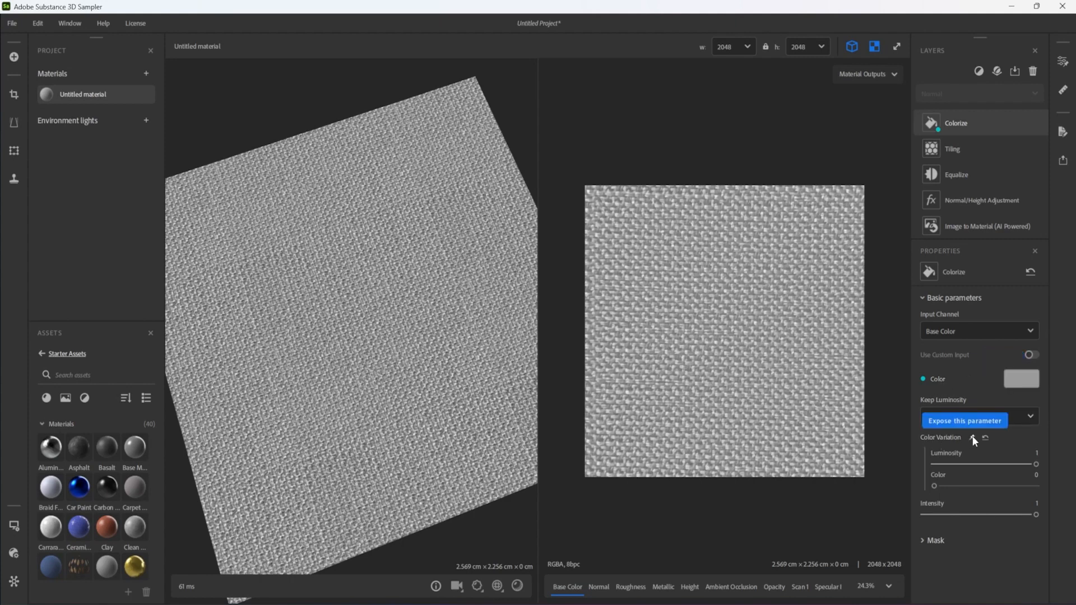
pyautogui.click(977, 417)
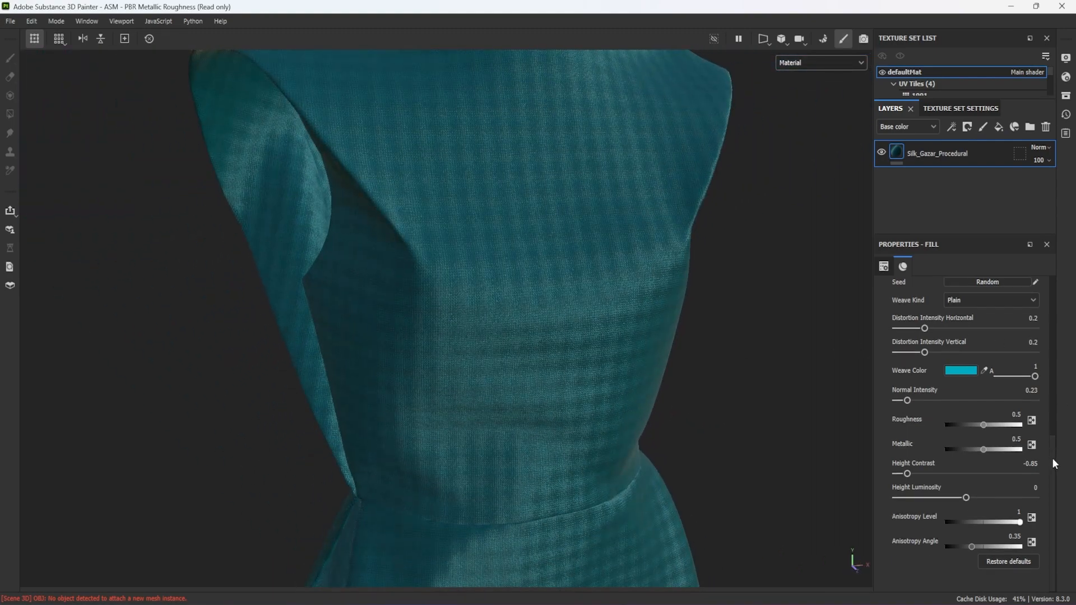
pyautogui.moveTo(1021, 523); pyautogui.dragTo(949, 522)
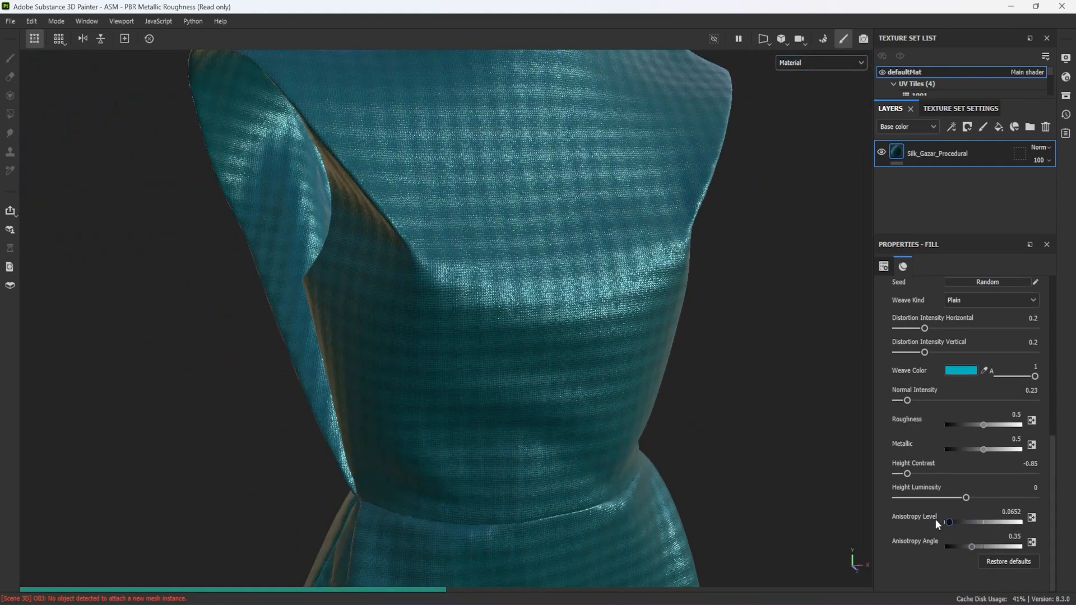
pyautogui.moveTo(949, 522); pyautogui.dragTo(989, 523)
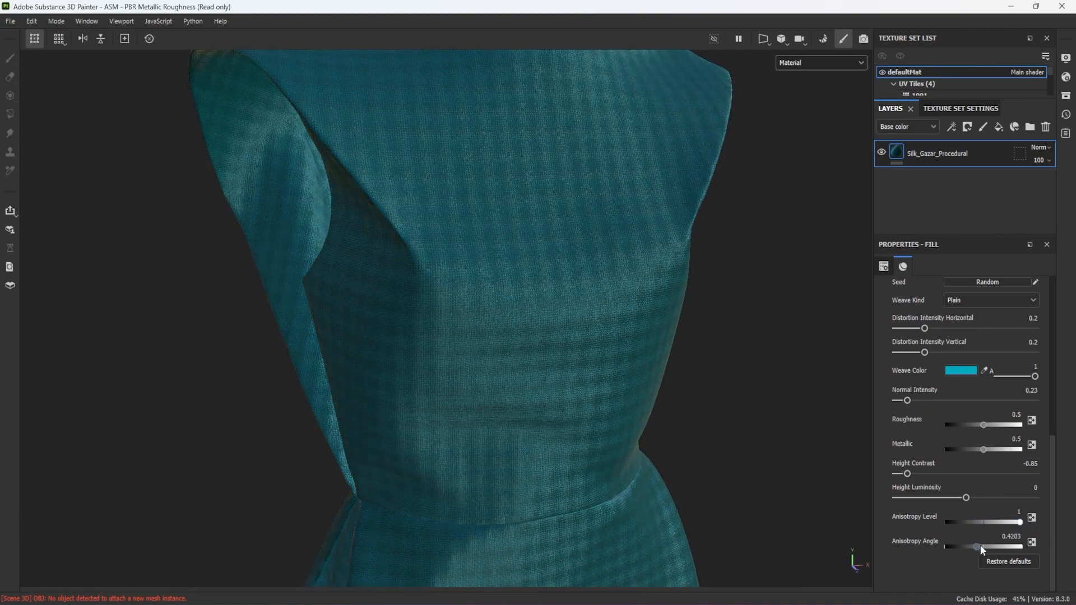
pyautogui.moveTo(977, 547); pyautogui.dragTo(1020, 548)
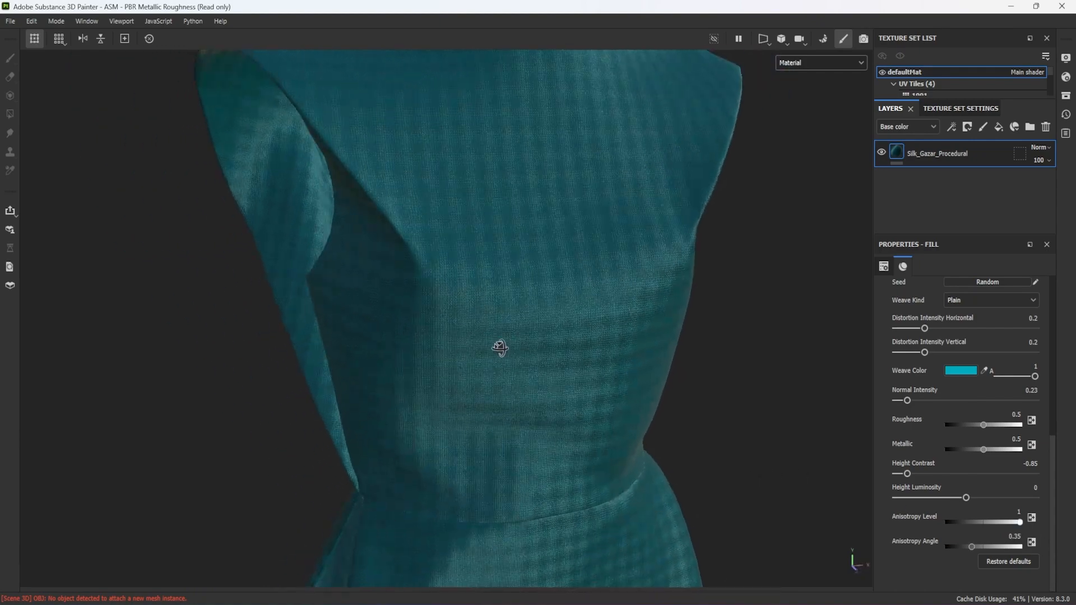
pyautogui.click(990, 301)
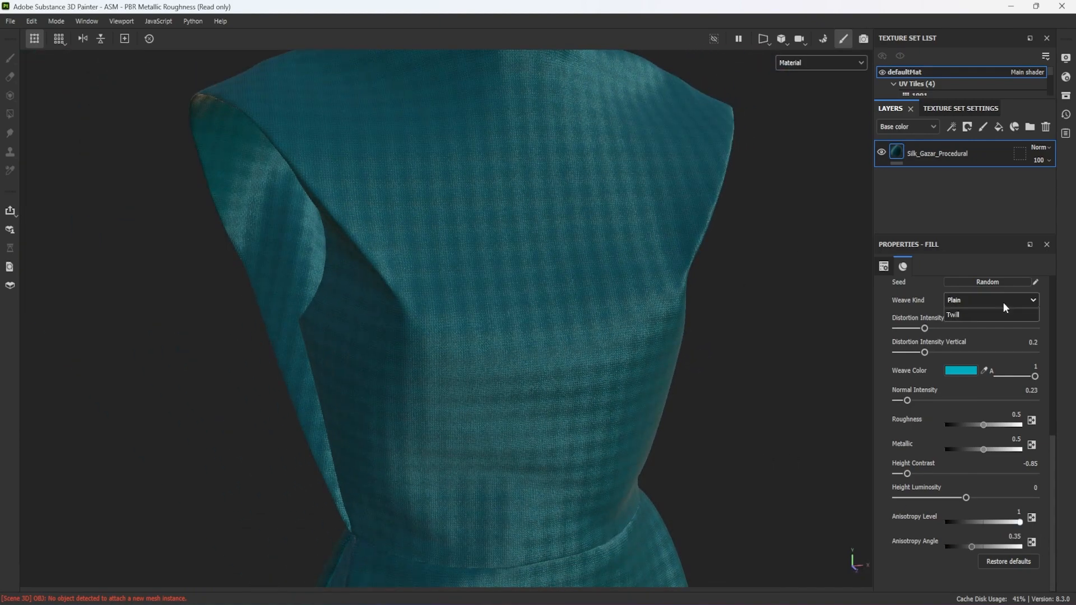
pyautogui.click(952, 315)
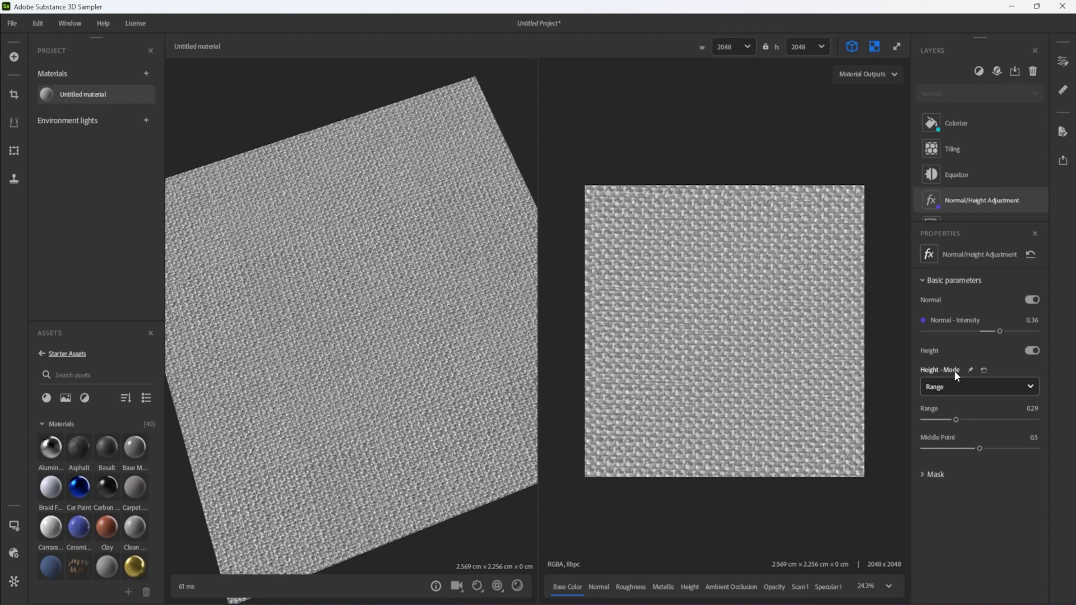
pyautogui.moveTo(950, 409)
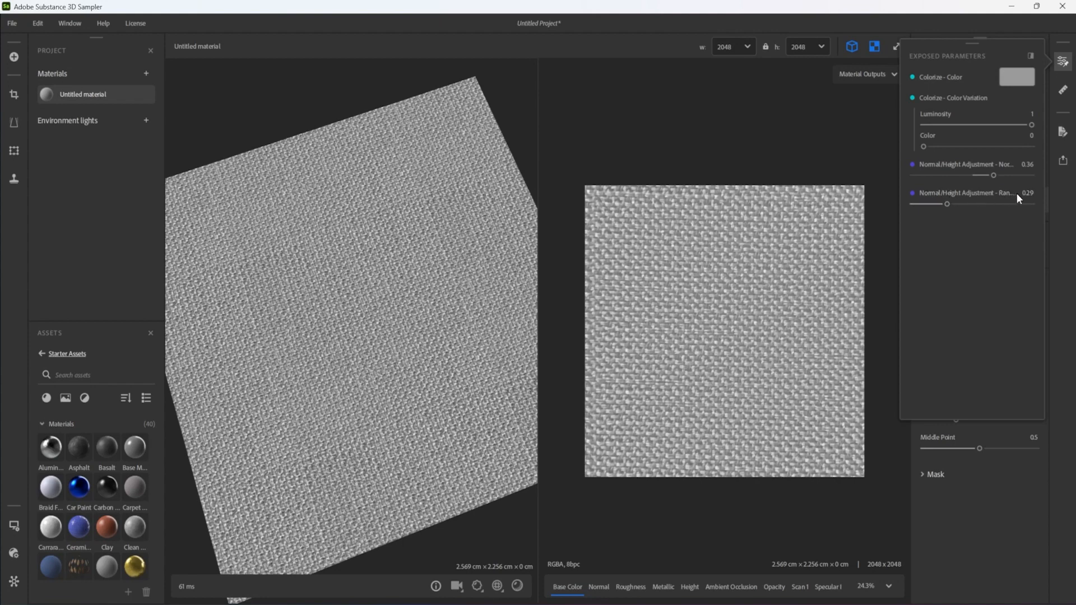
# Review the Edit/Unexpose options on the exposed Colorize - Color parameter, then dismiss them
pyautogui.rightClick(941, 77)
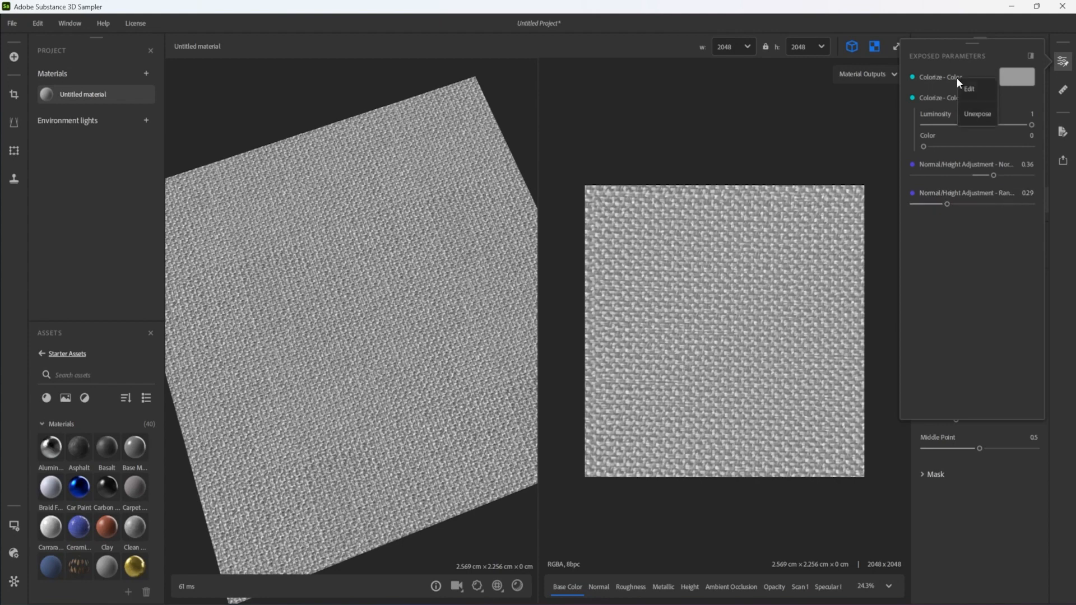
pyautogui.click(968, 88)
pyautogui.write('Silk Gazar')
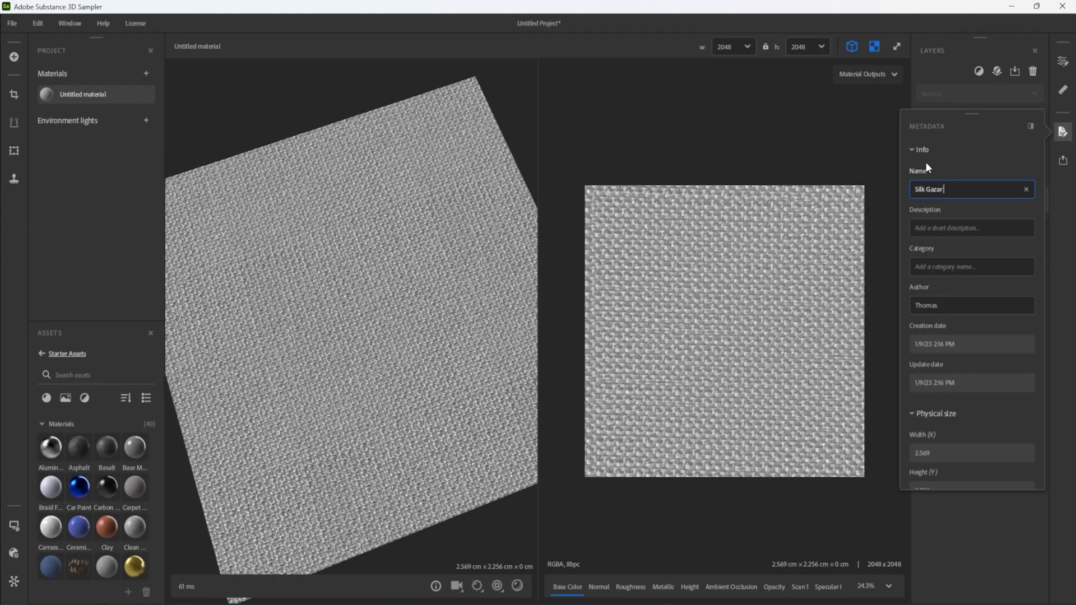
# Name the material 'Silk Gazar from Photo' and apply the CLO custom metadata template
pyautogui.write('from Photo')
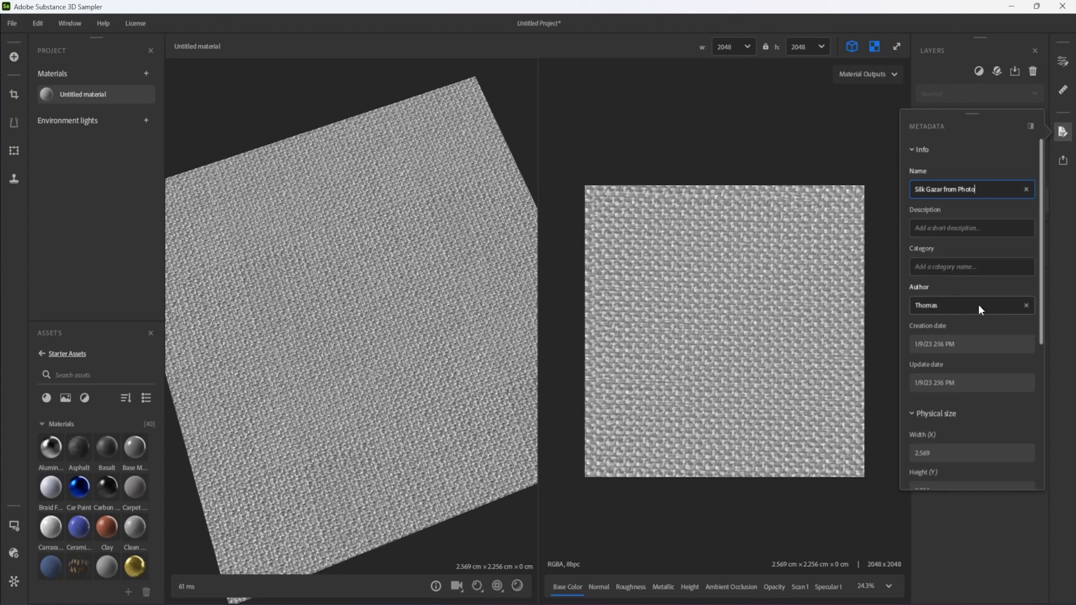
pyautogui.scroll(-3)
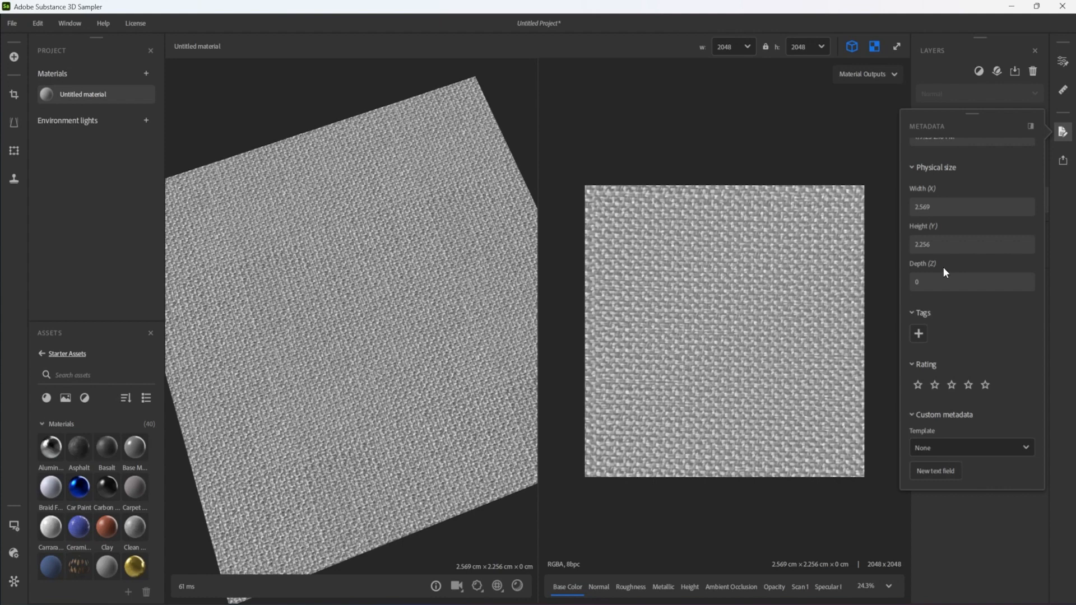
pyautogui.moveTo(956, 363)
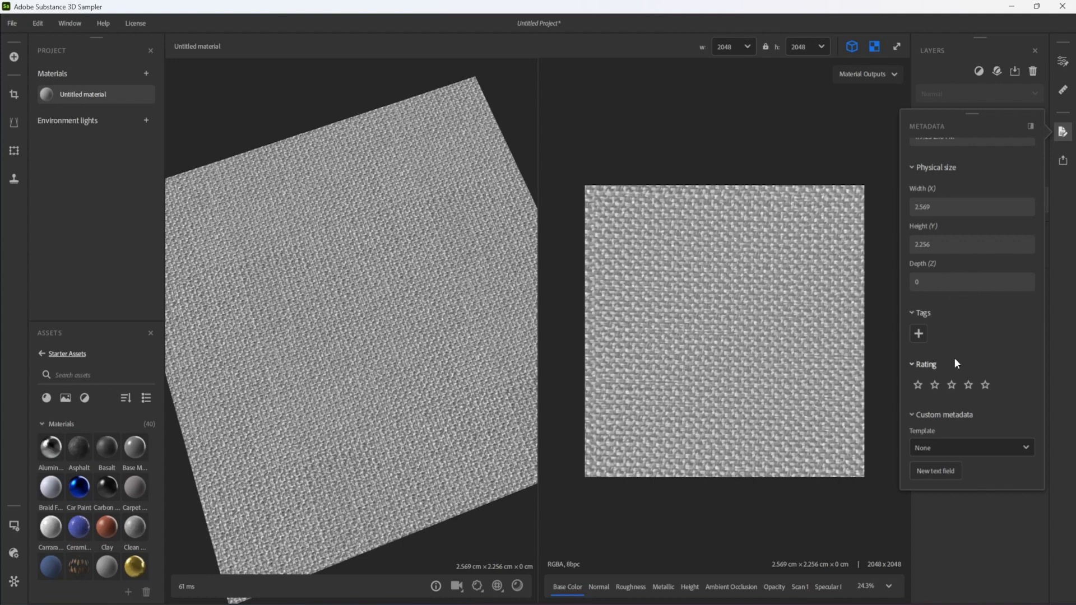
pyautogui.moveTo(984, 450)
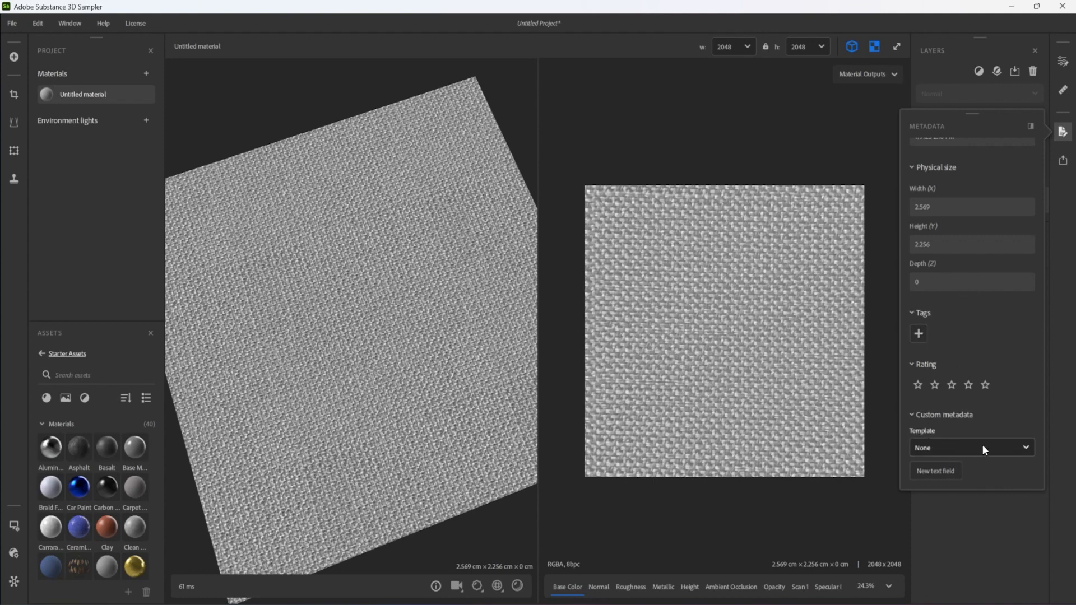
pyautogui.click(971, 448)
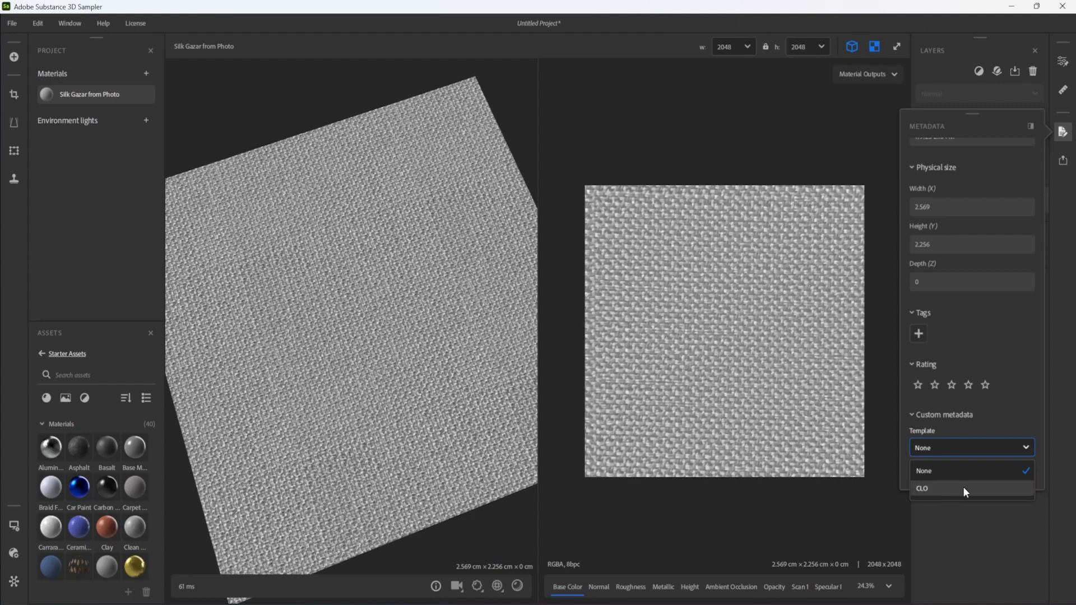
pyautogui.click(922, 488)
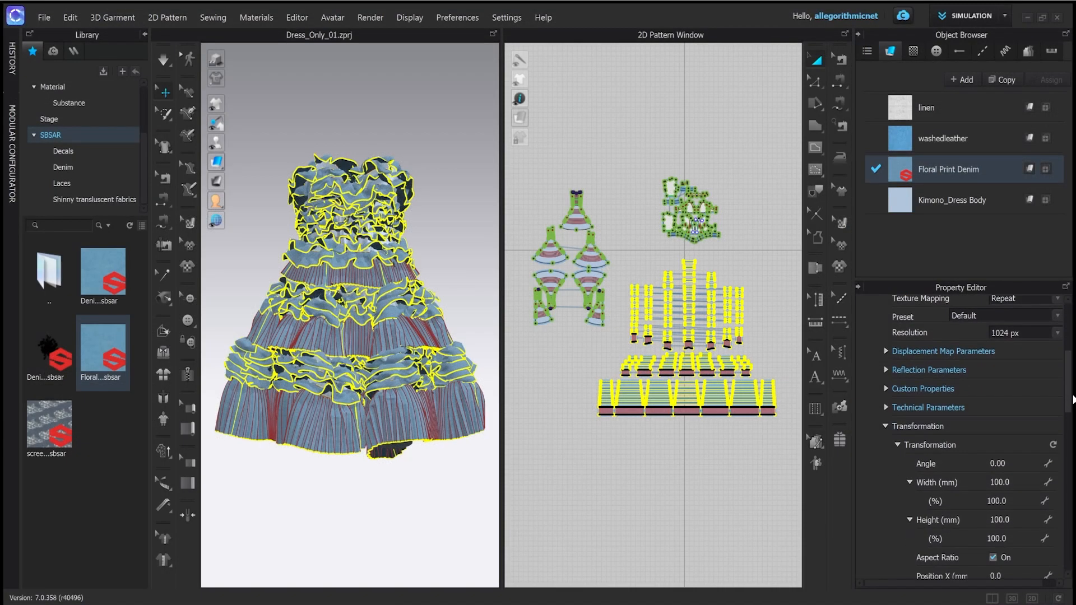
# Scroll the CLO Property Editor to the dress project's SBSAR material settings
pyautogui.scroll(-3)
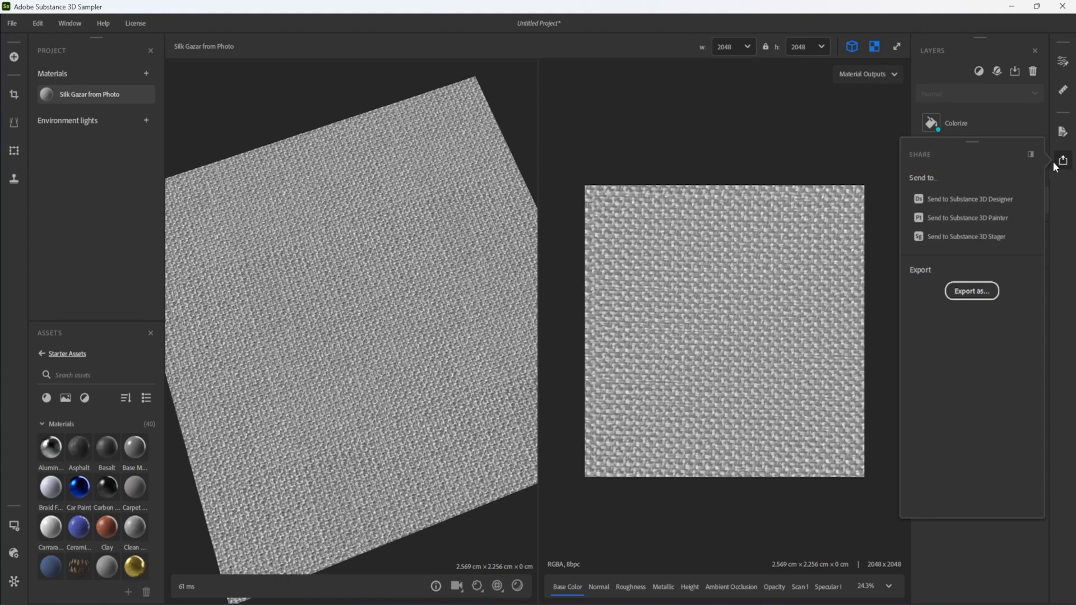
pyautogui.moveTo(947, 214)
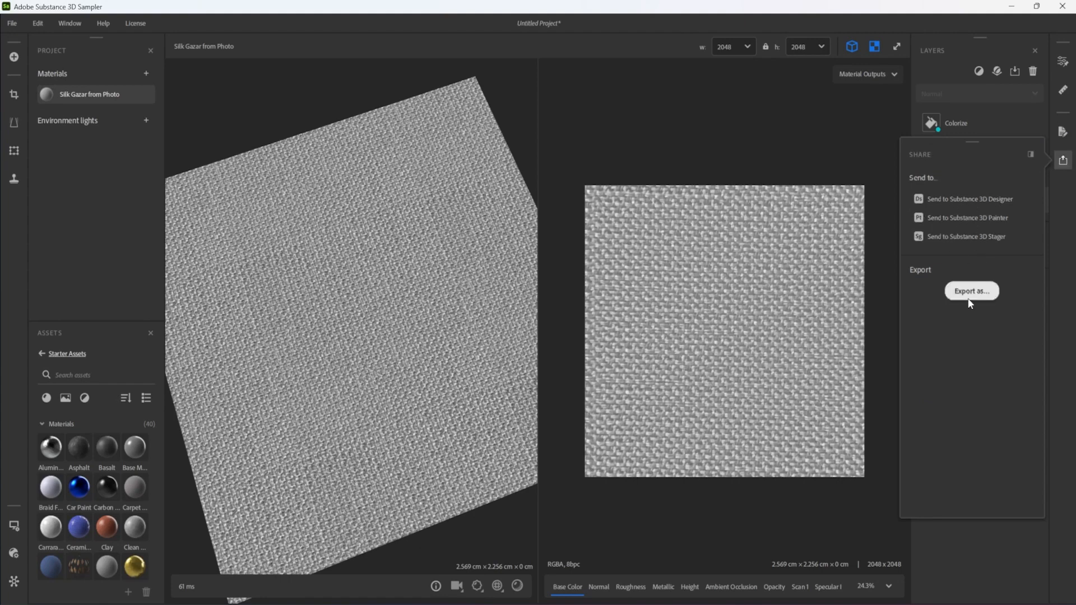
# Open Export as... from the Share panel for 'Silk Gazar from Photo'
pyautogui.click(971, 291)
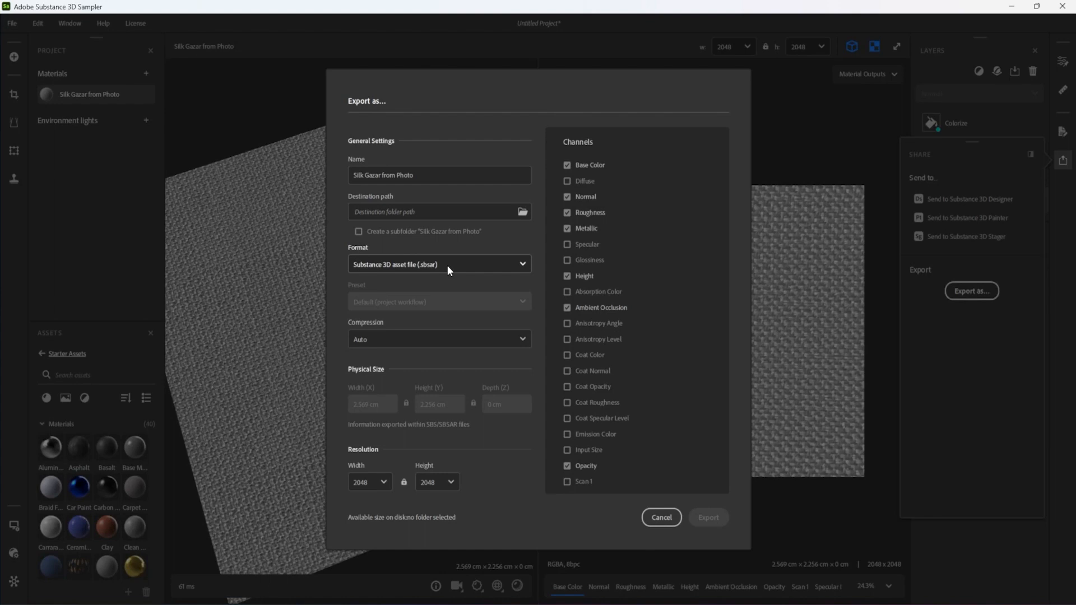
# Keep the export format as Substance 3D asset file (.sbsar) after reviewing the format list
pyautogui.click(438, 264)
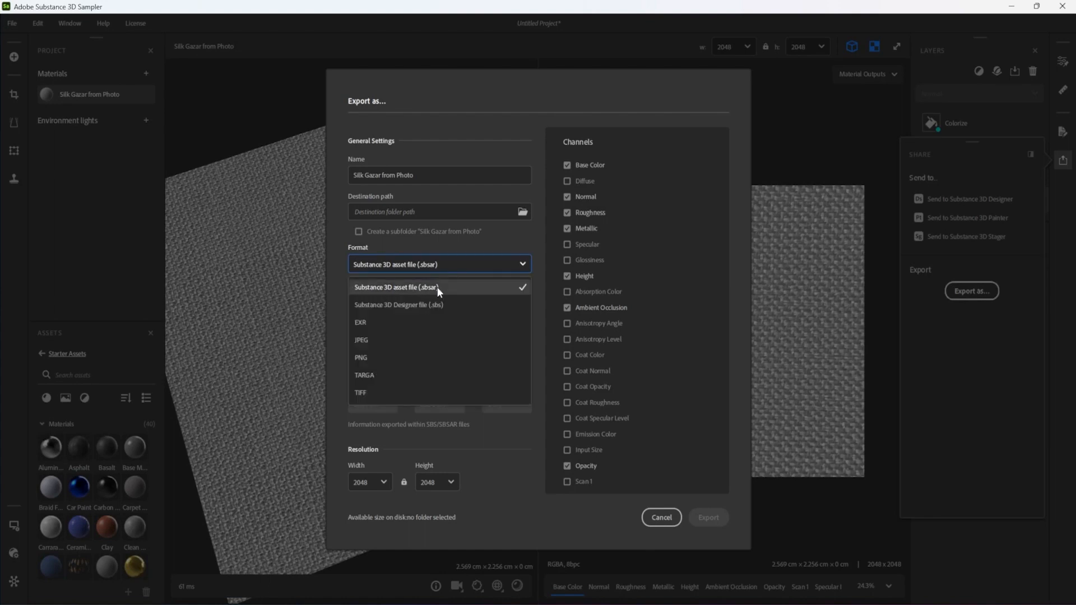
pyautogui.moveTo(459, 293)
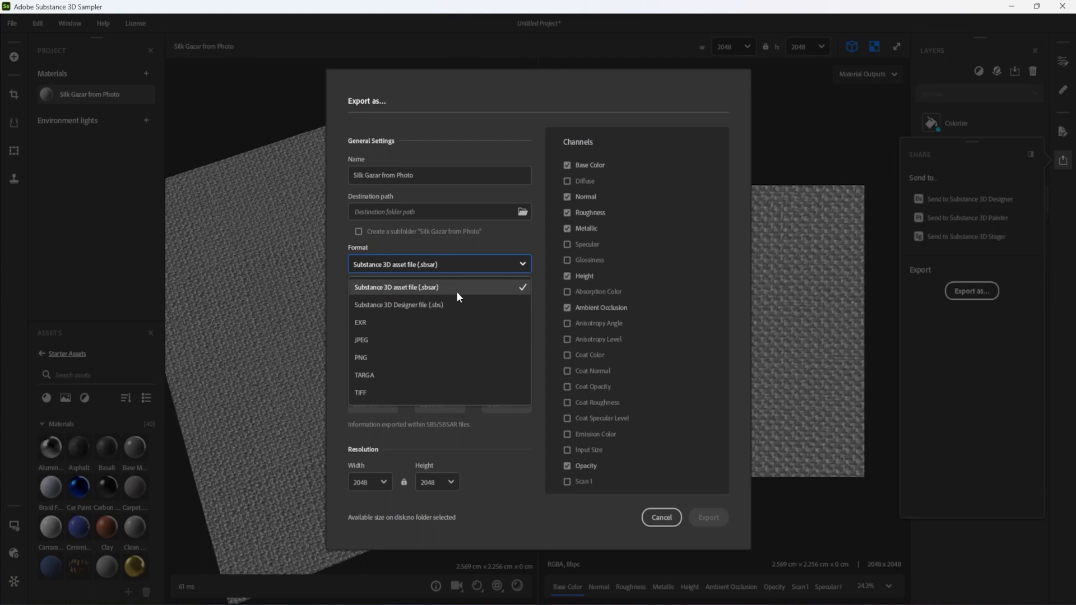
pyautogui.click(397, 287)
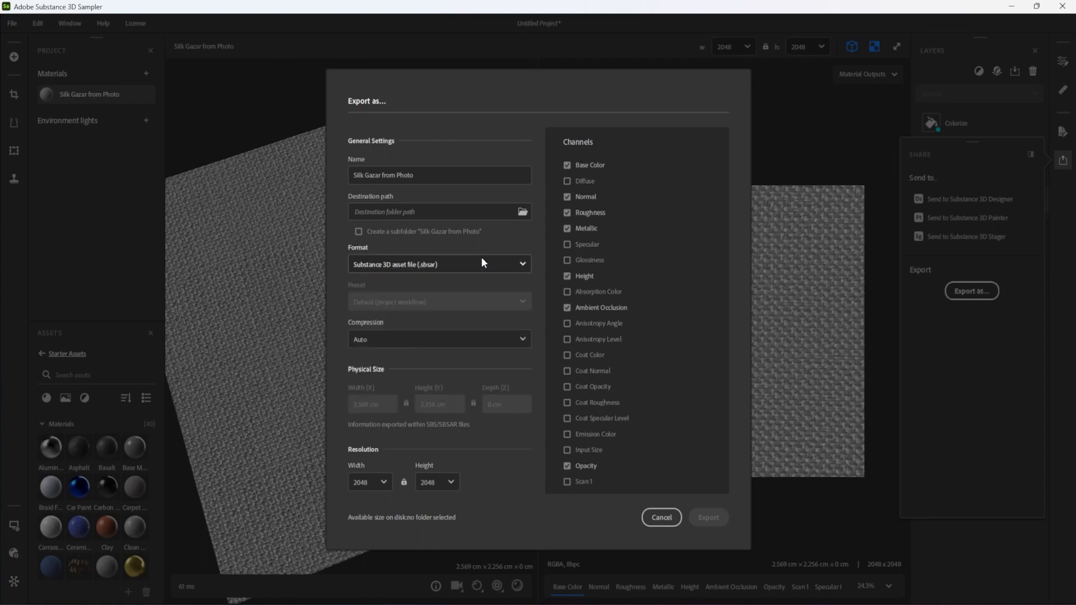